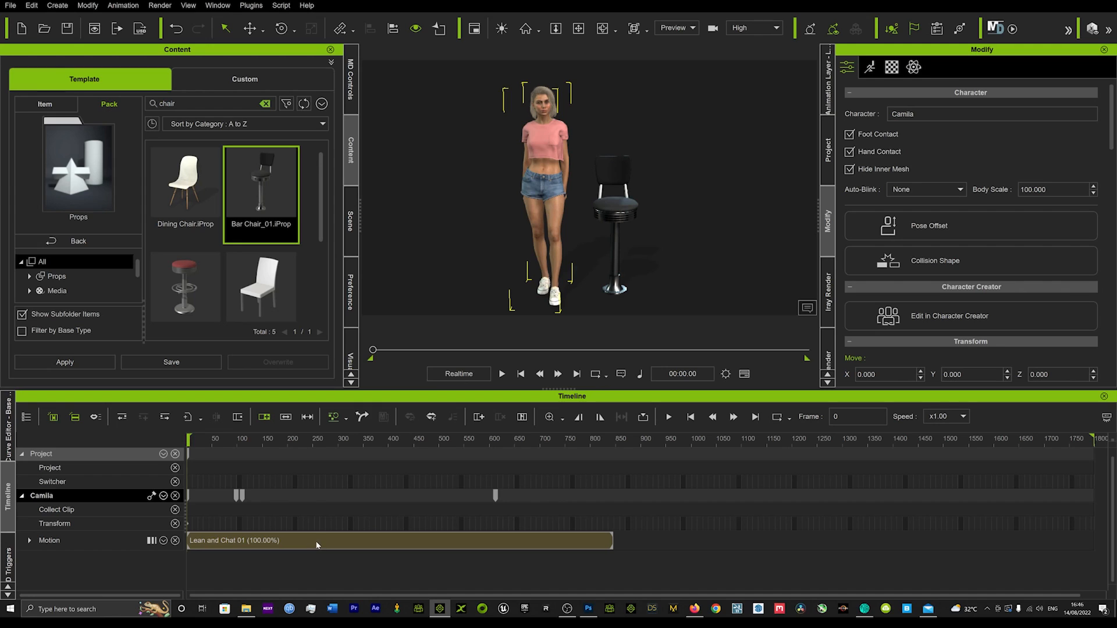
mouse_move(552, 138)
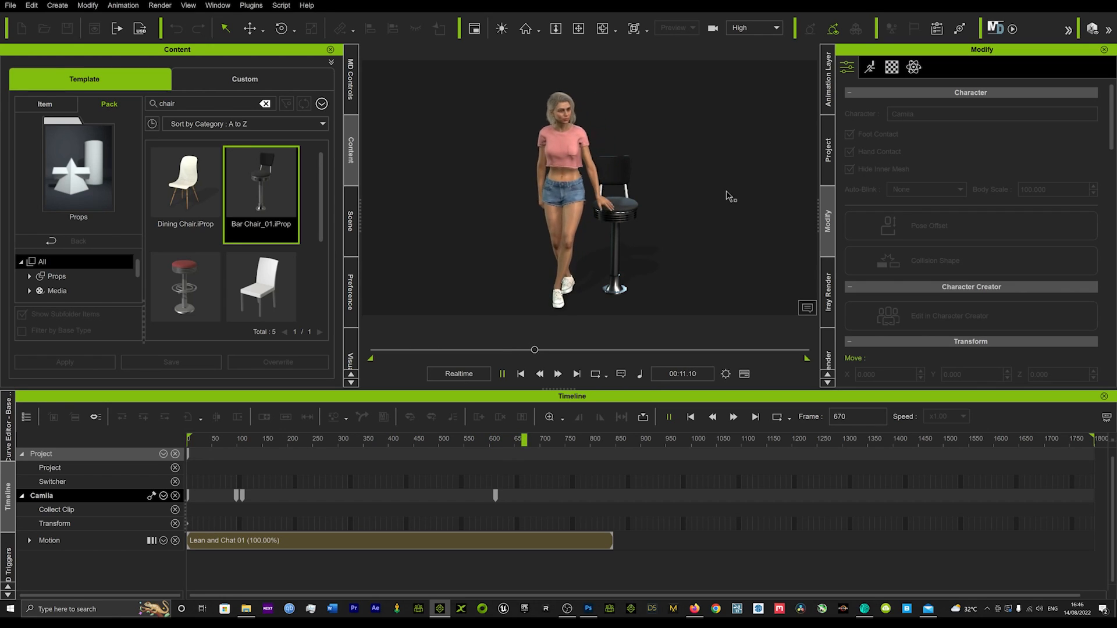
Enable Edit Motion Layer for Camila and play back the Lean and Chat animation.
click(502, 374)
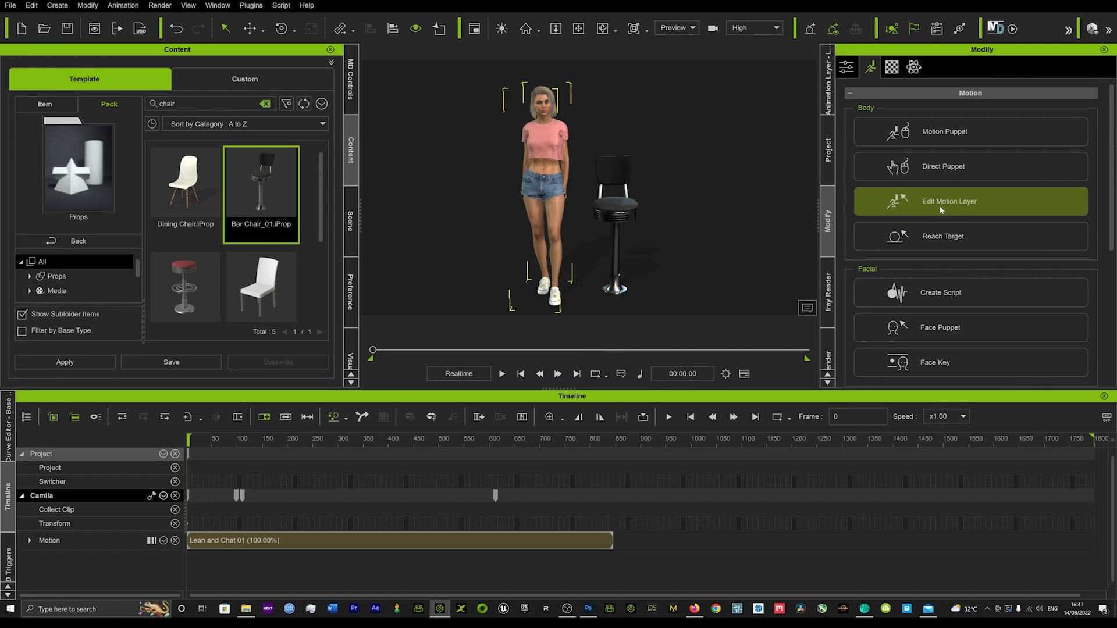
click(949, 201)
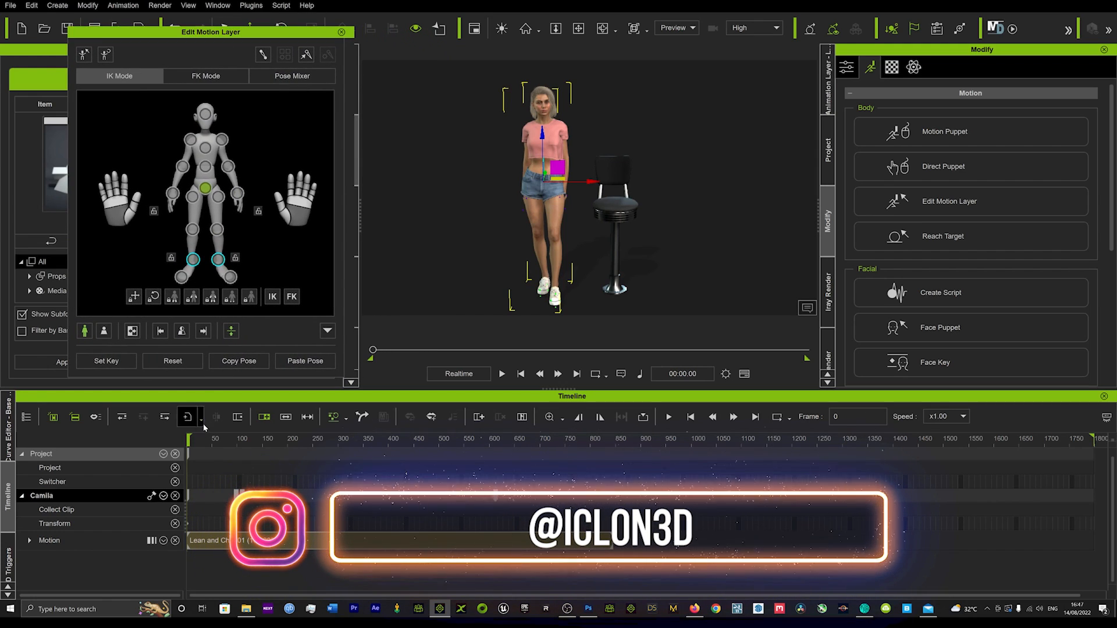
click(502, 374)
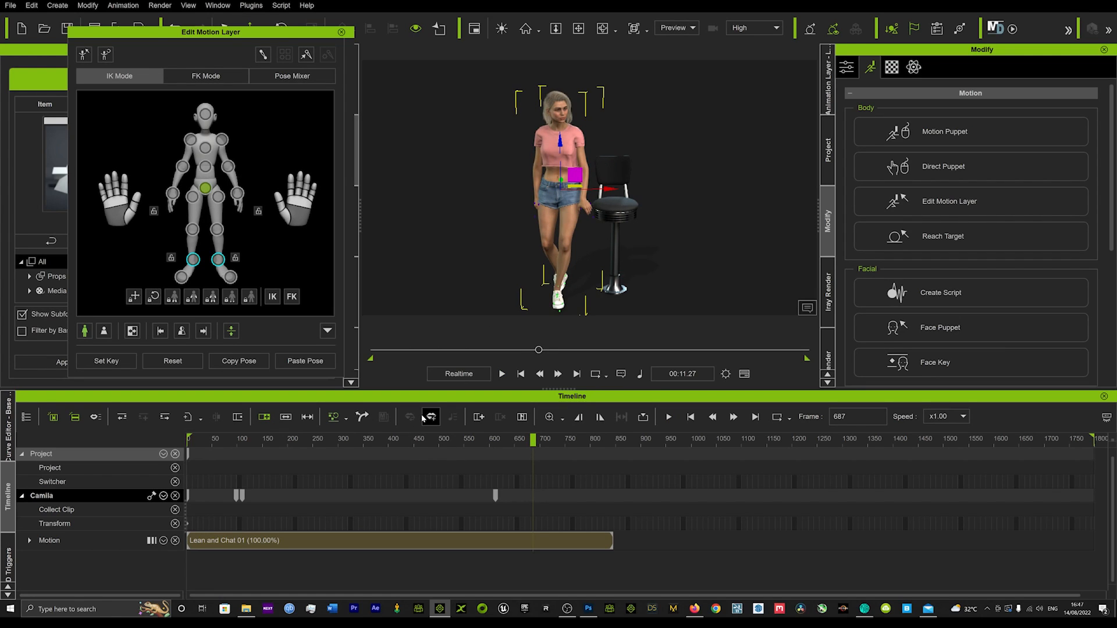
mouse_move(274, 446)
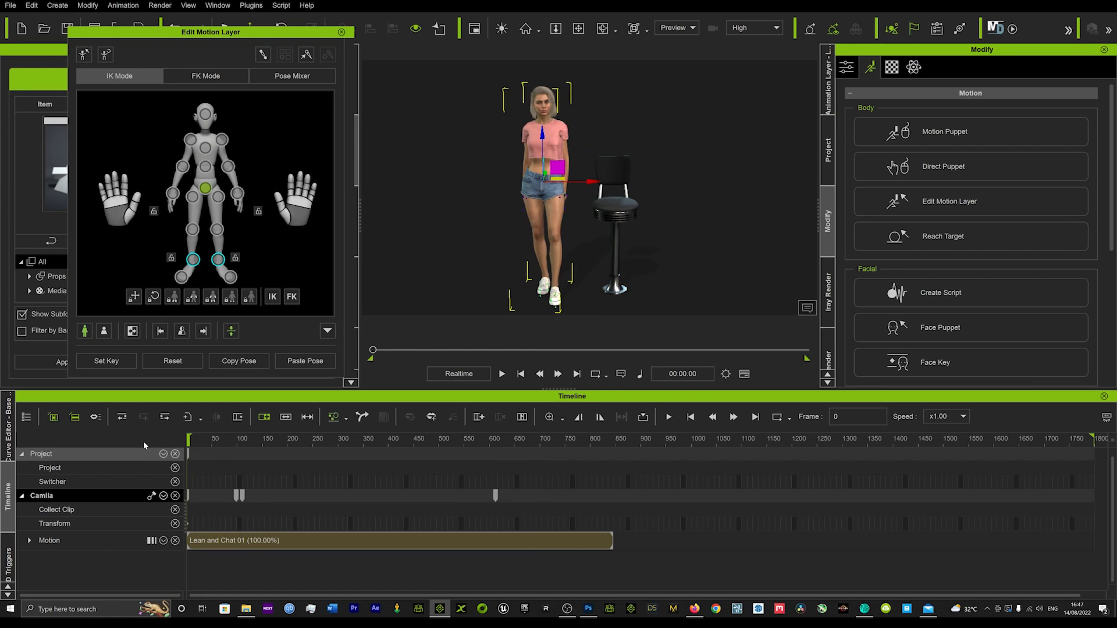
Expand Camila's Motion track into Gesture, Motion Layer and Weight rows.
click(265, 439)
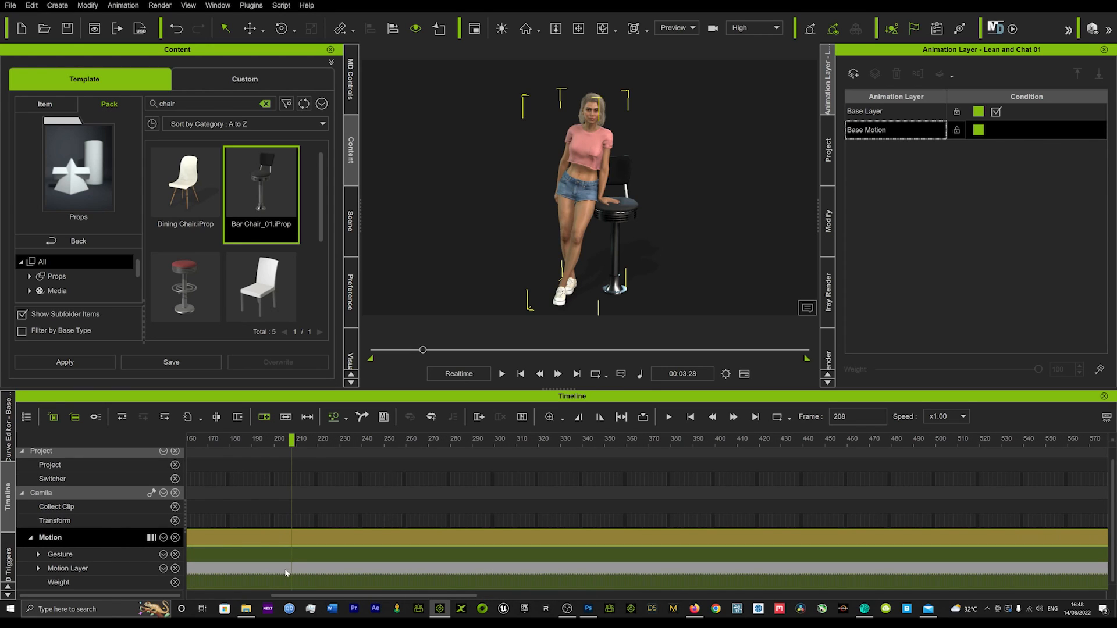
Break the Motion Layer into body-part tracks, expand R Arm, and move to about frame 227.
click(42, 568)
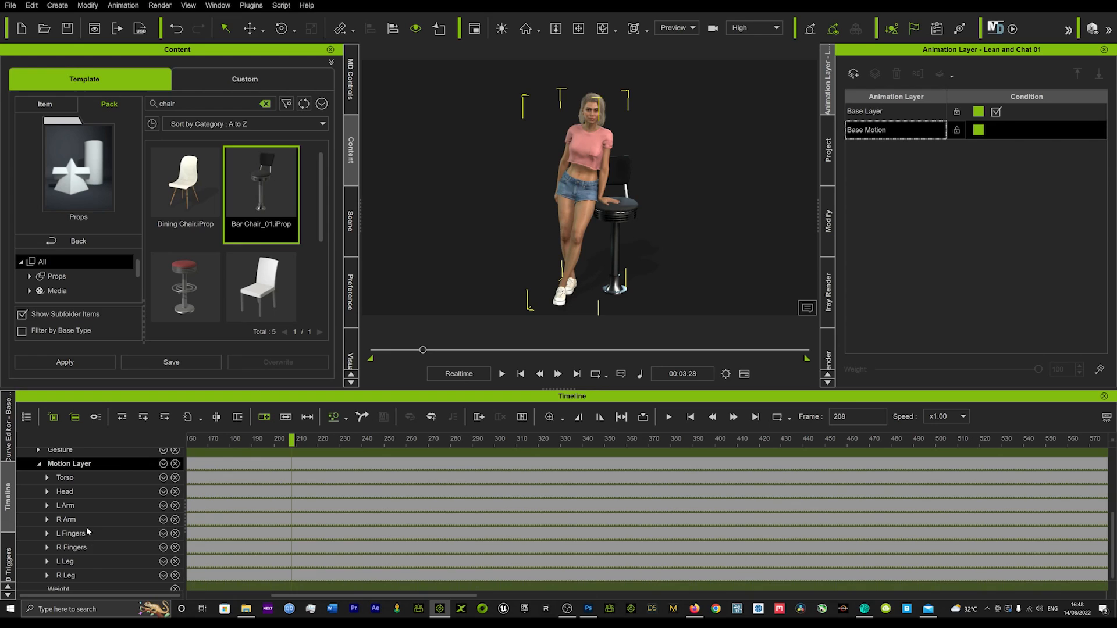
mouse_move(392, 454)
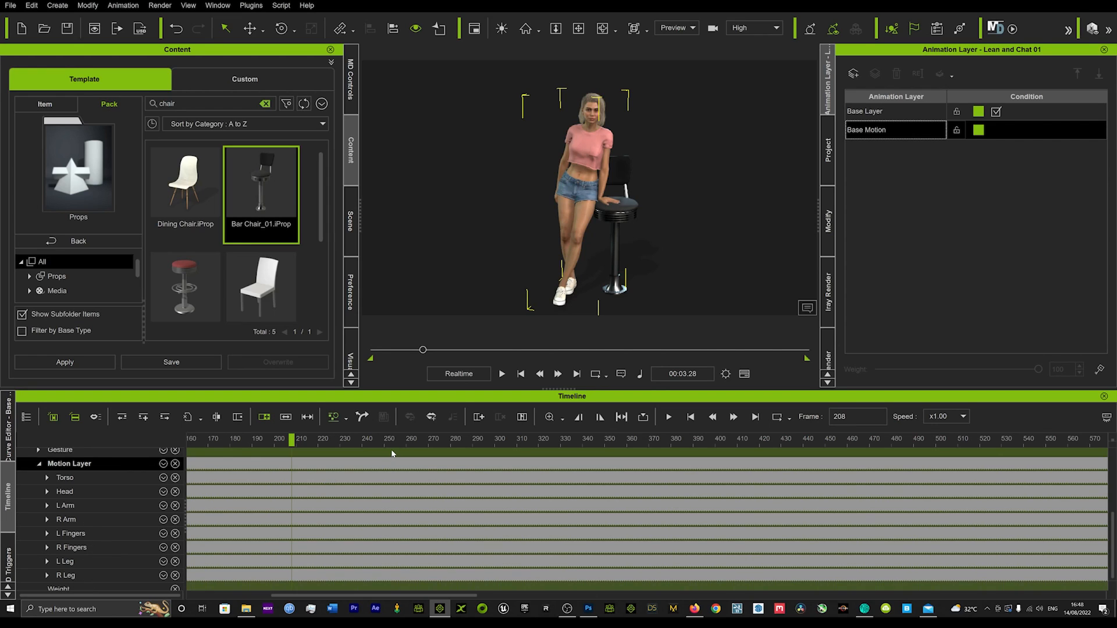
mouse_move(107, 548)
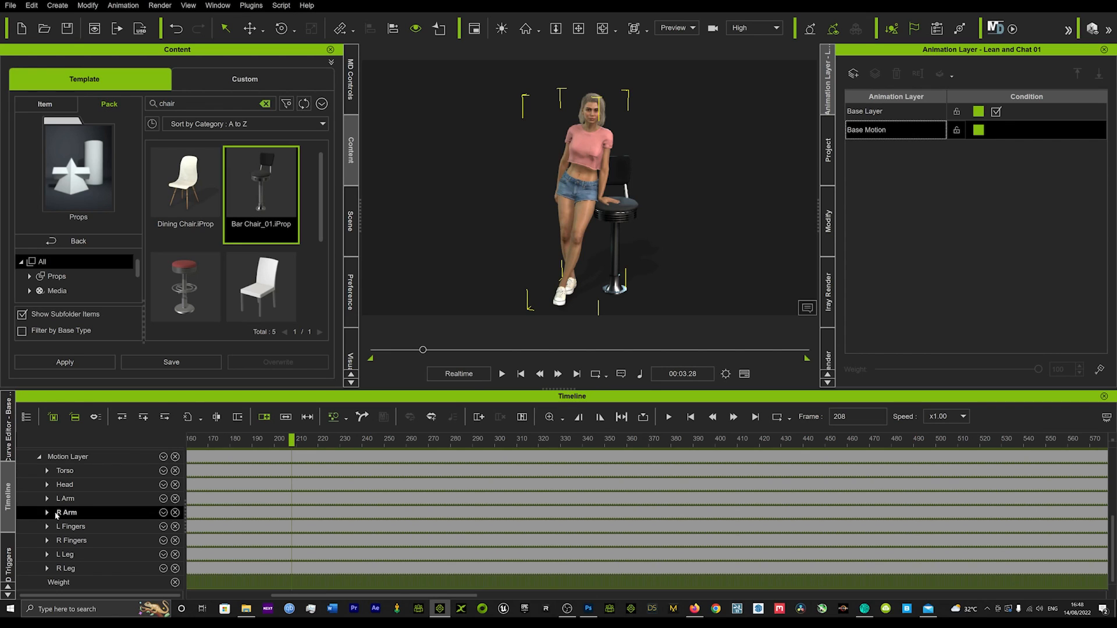
click(48, 513)
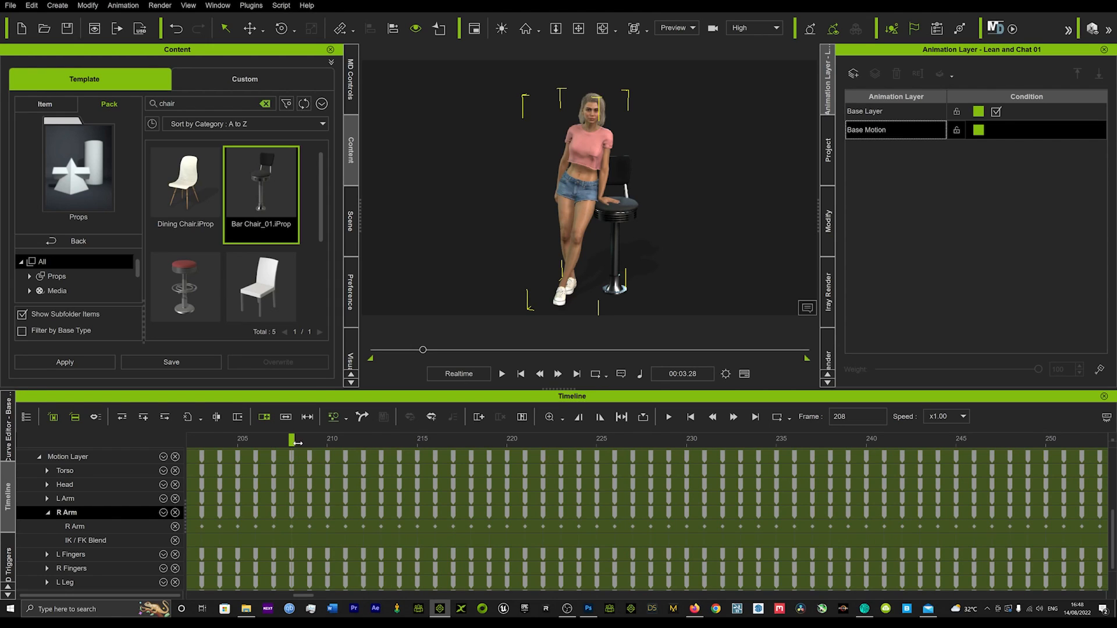
drag(292, 440, 453, 439)
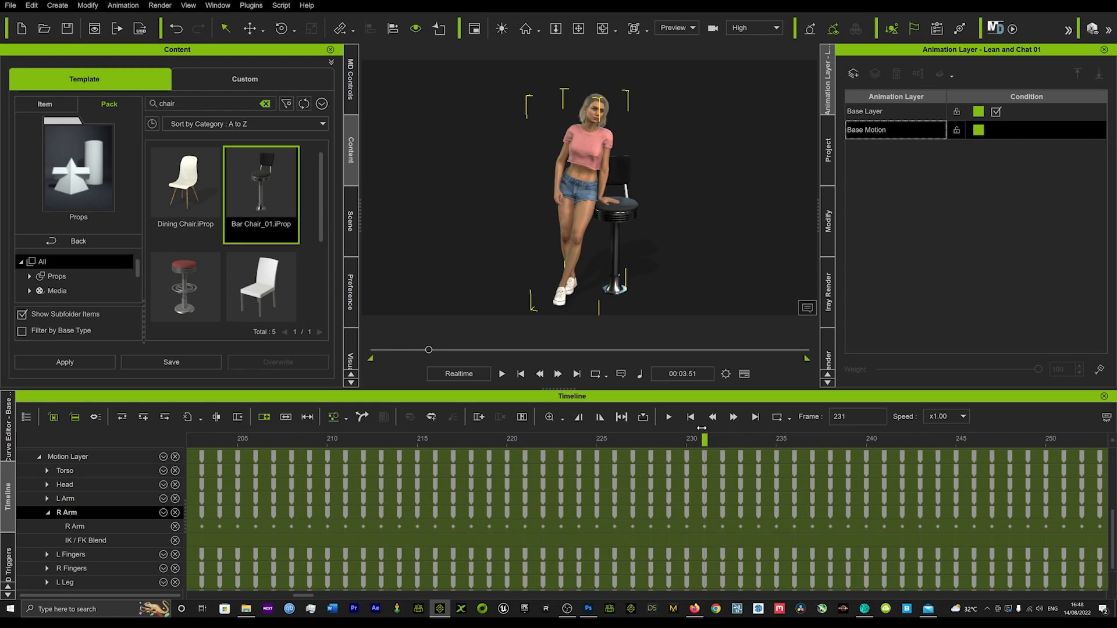
click(621, 417)
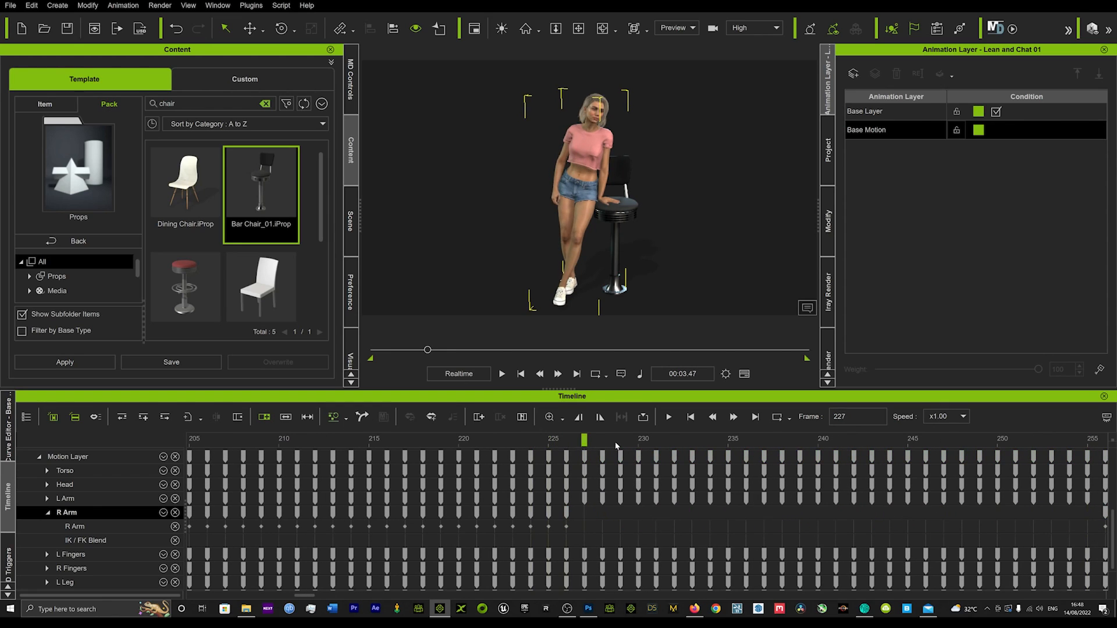
Key the R Arm near frame 225, clear keys up to about 280, and scrub to check.
click(960, 452)
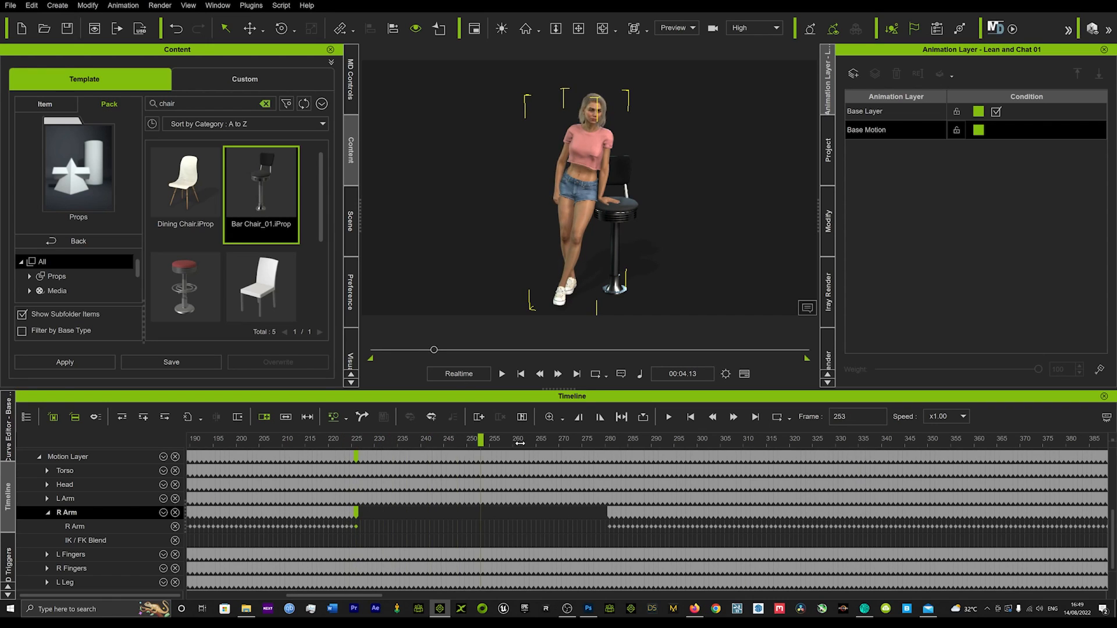
drag(480, 440, 612, 440)
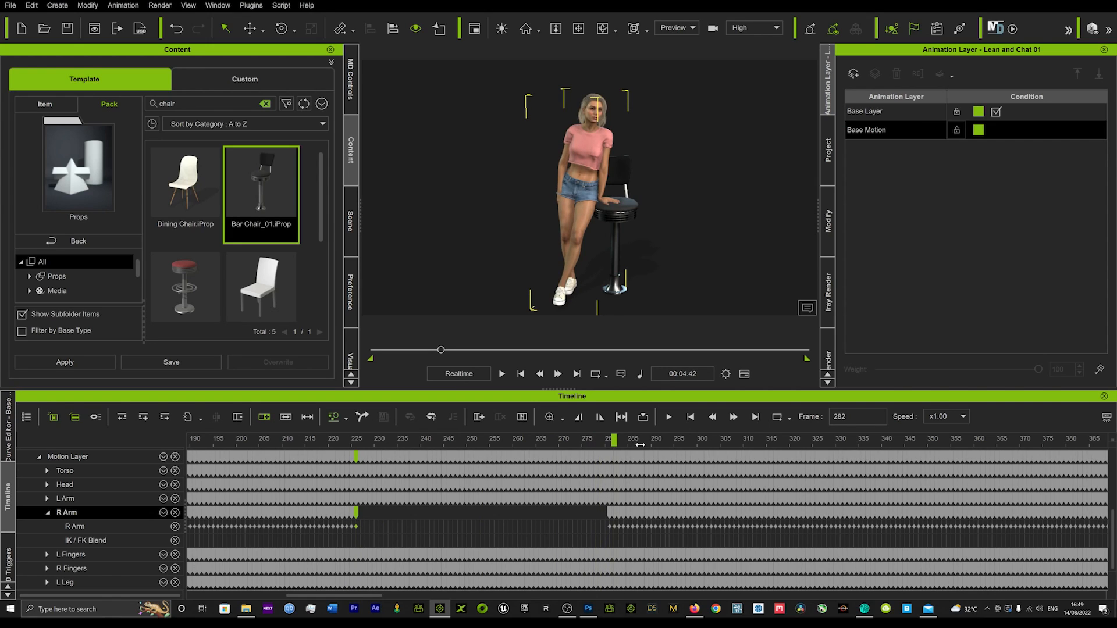
drag(615, 440, 685, 440)
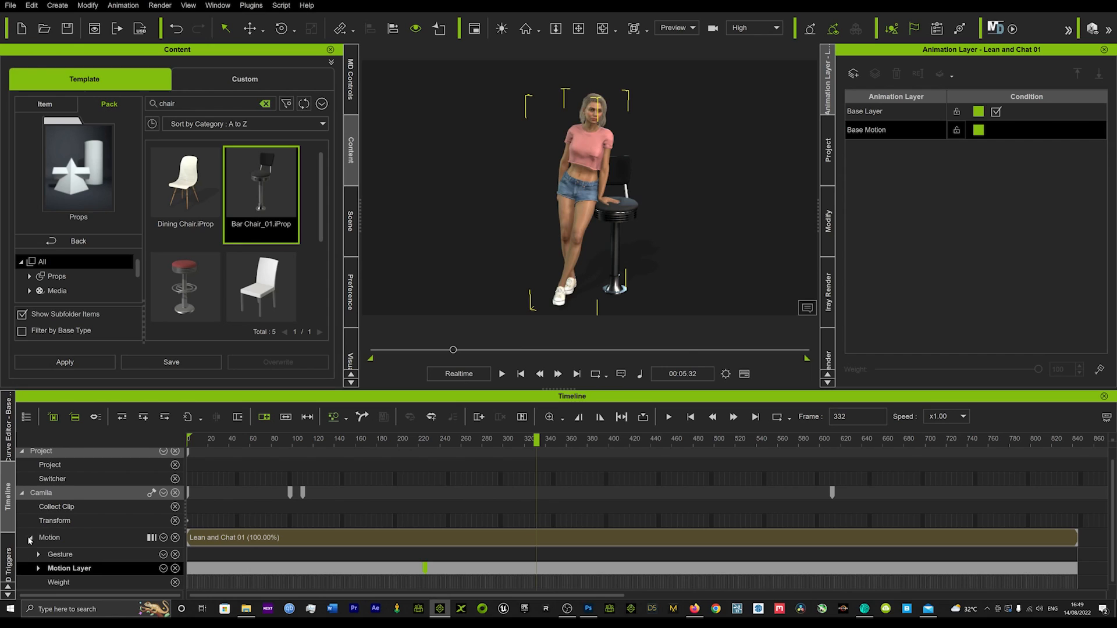
Fold Camila's Motion track back into its single Lean and Chat clip row.
click(28, 538)
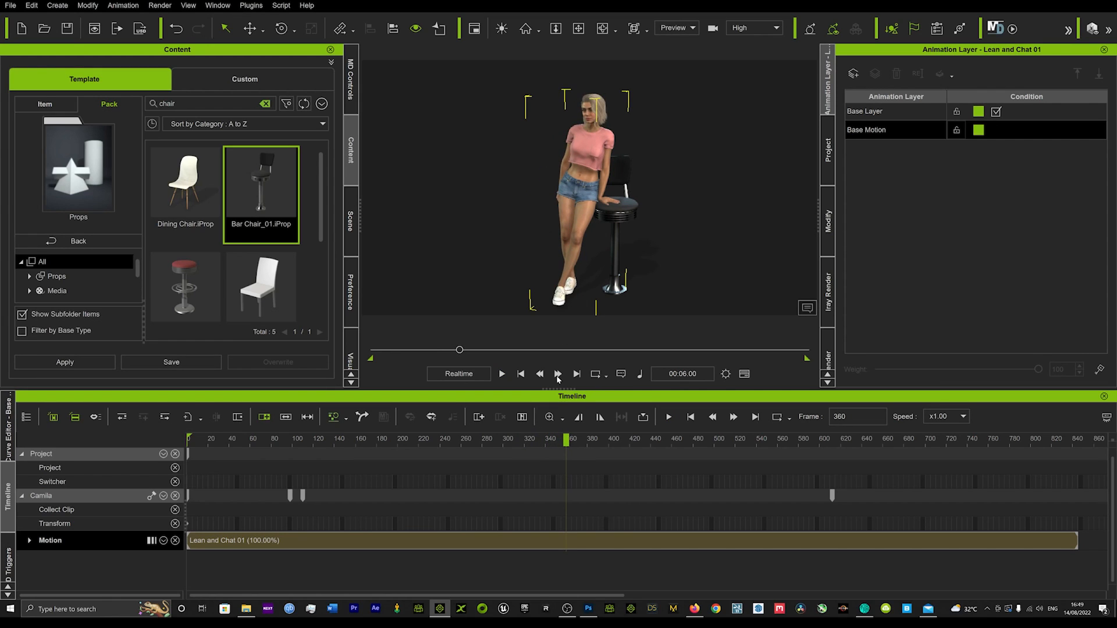
mouse_move(565, 534)
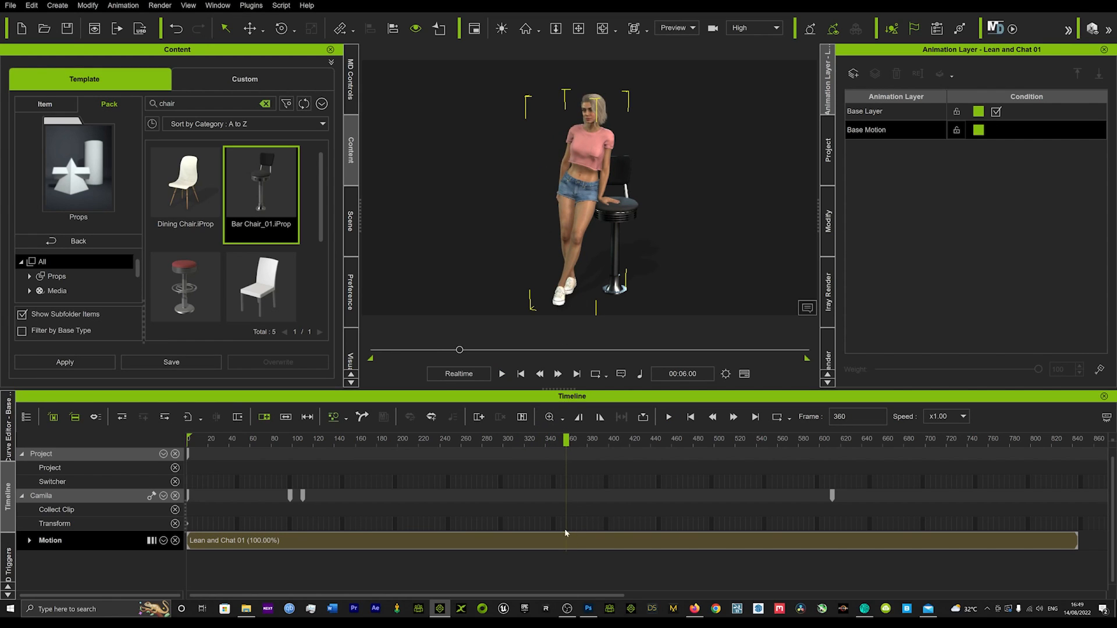
mouse_move(570, 492)
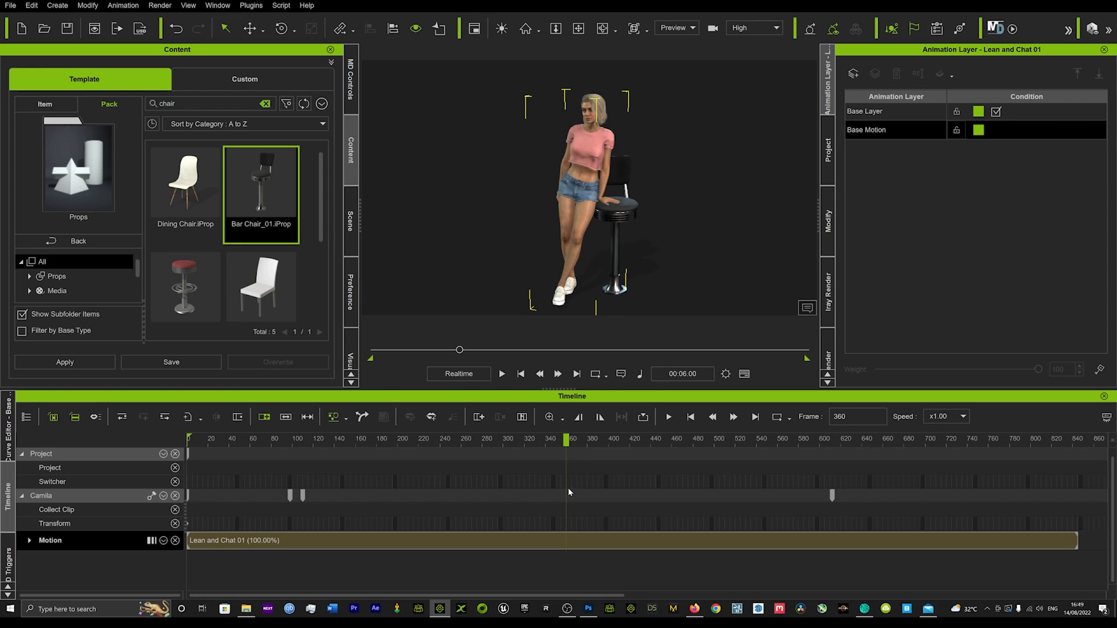
mouse_move(567, 499)
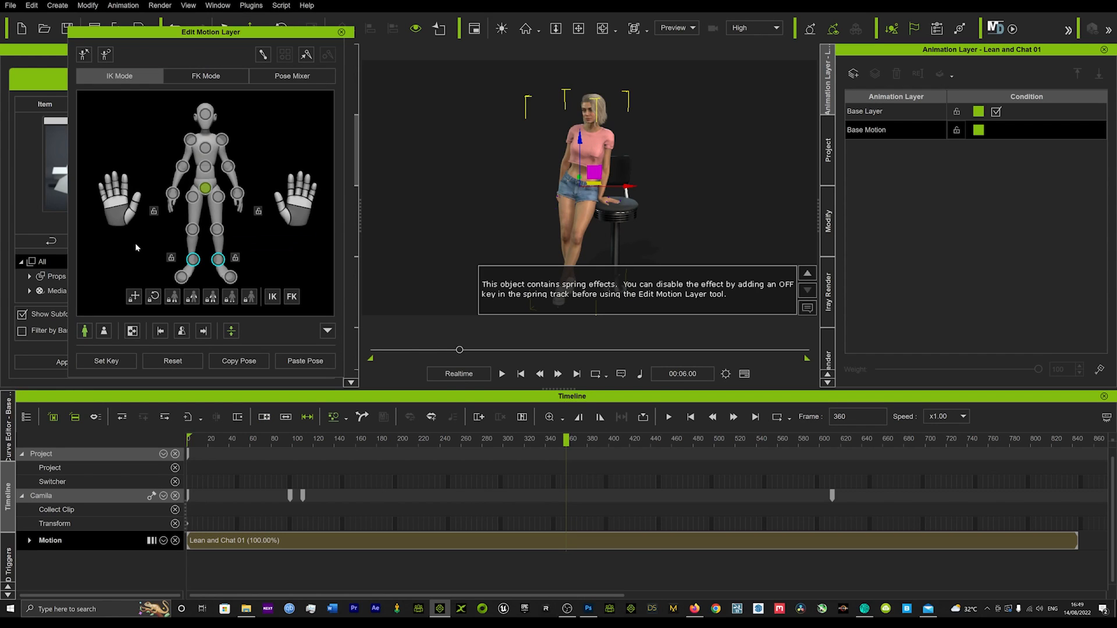
Set a key near frame 360, expand the Motion track and choose the Base Layer.
click(106, 360)
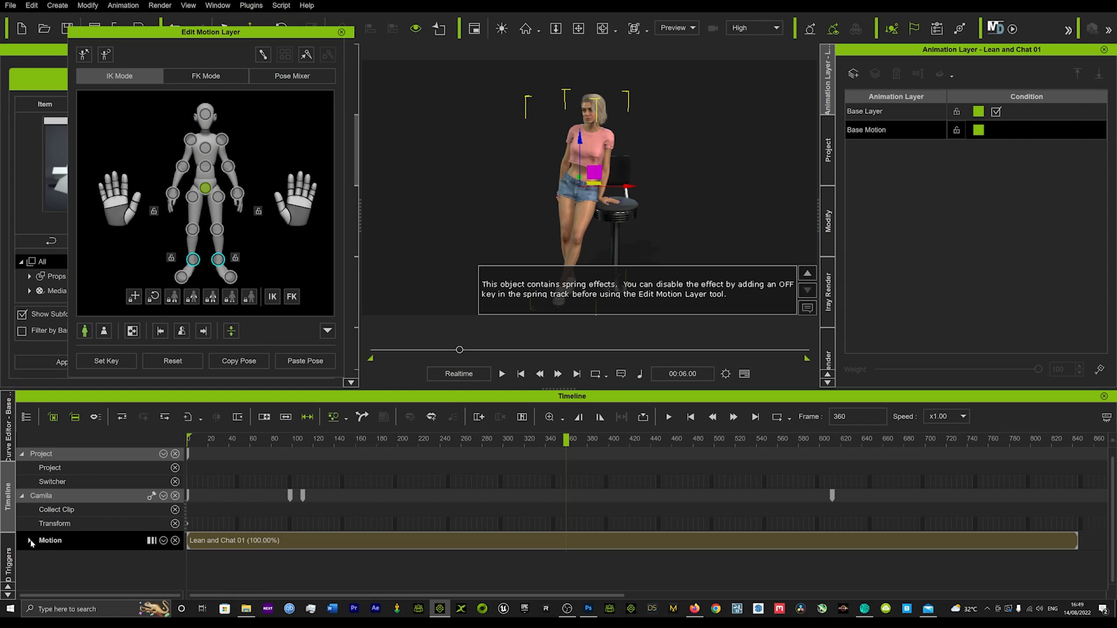
click(26, 540)
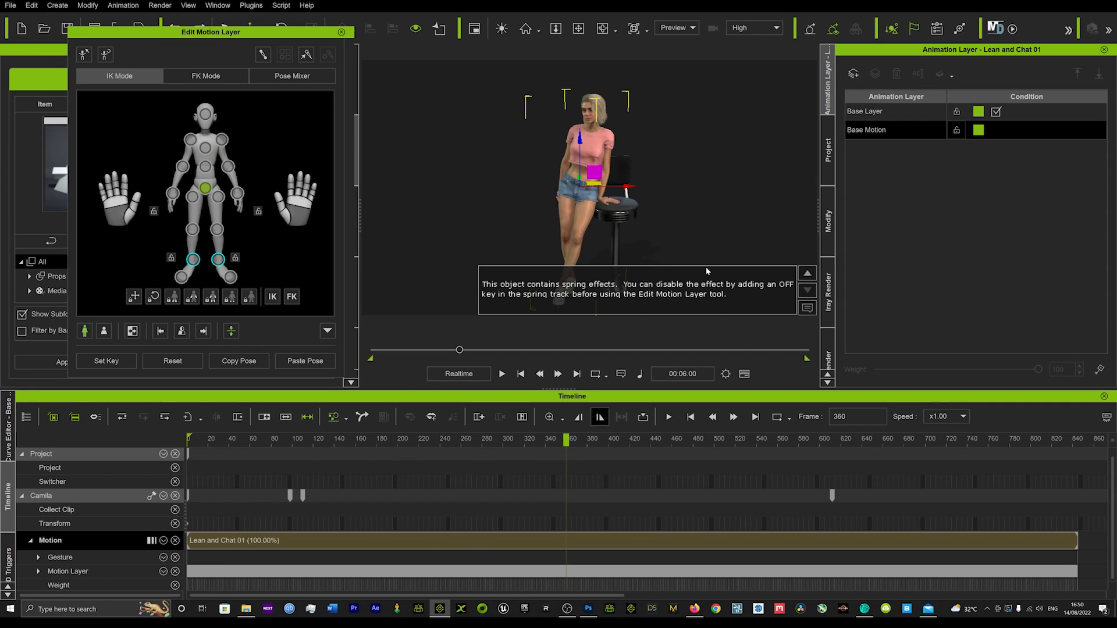
mouse_move(861, 117)
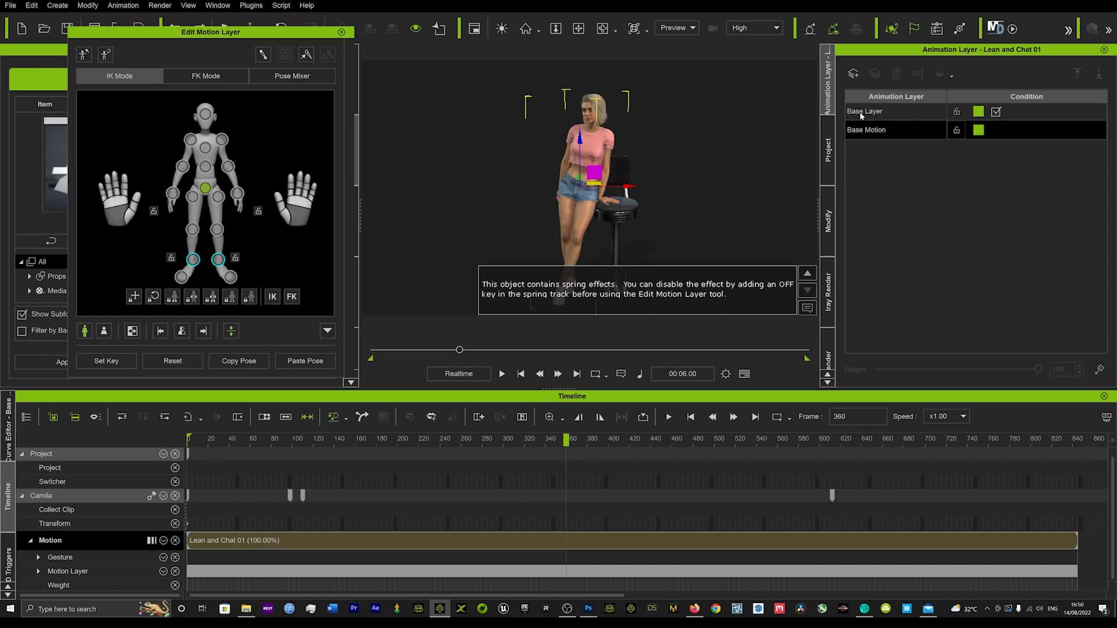
click(864, 111)
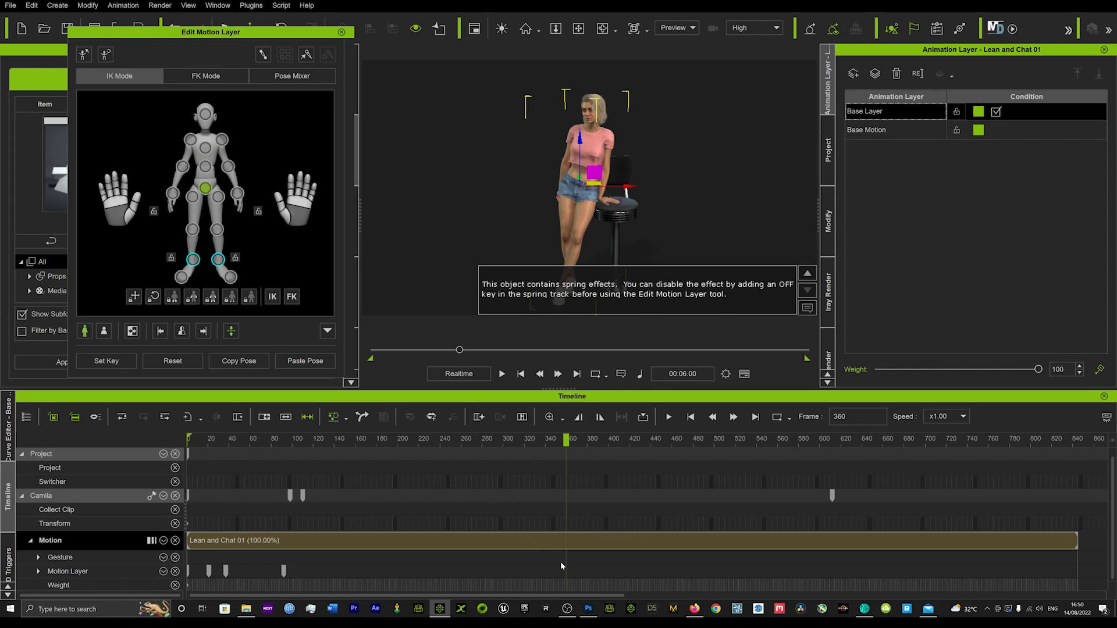
mouse_move(581, 573)
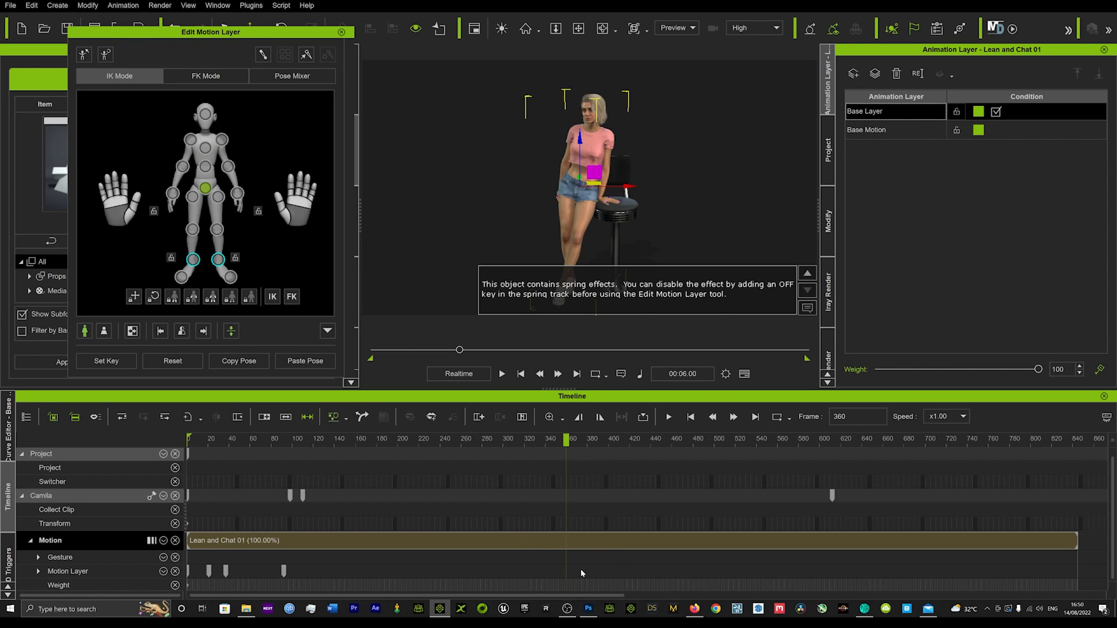
mouse_move(878, 135)
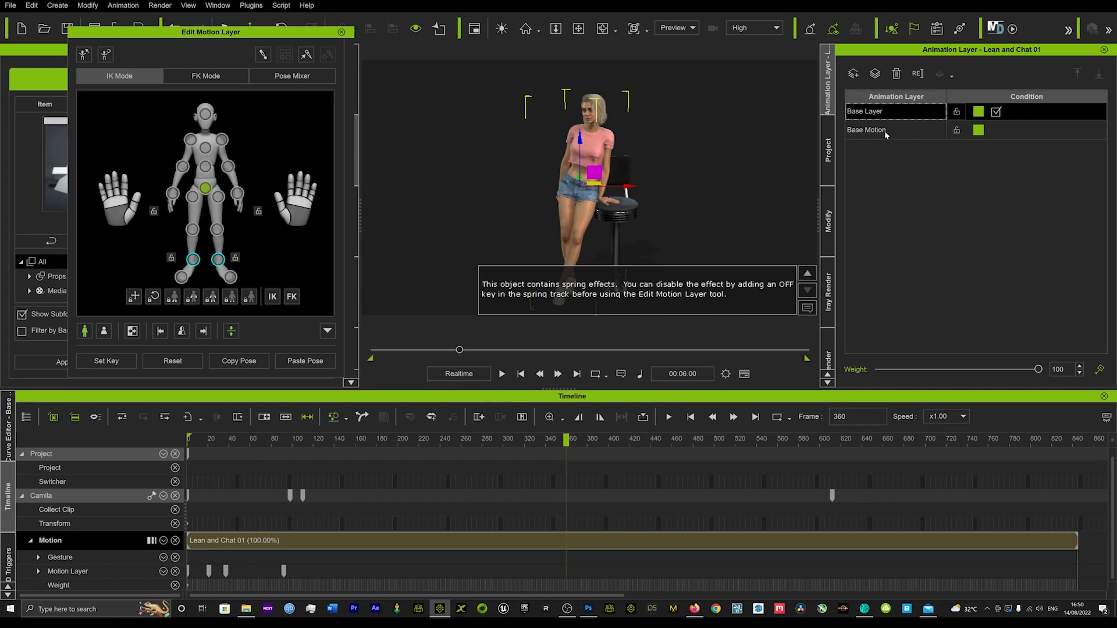
mouse_move(928, 134)
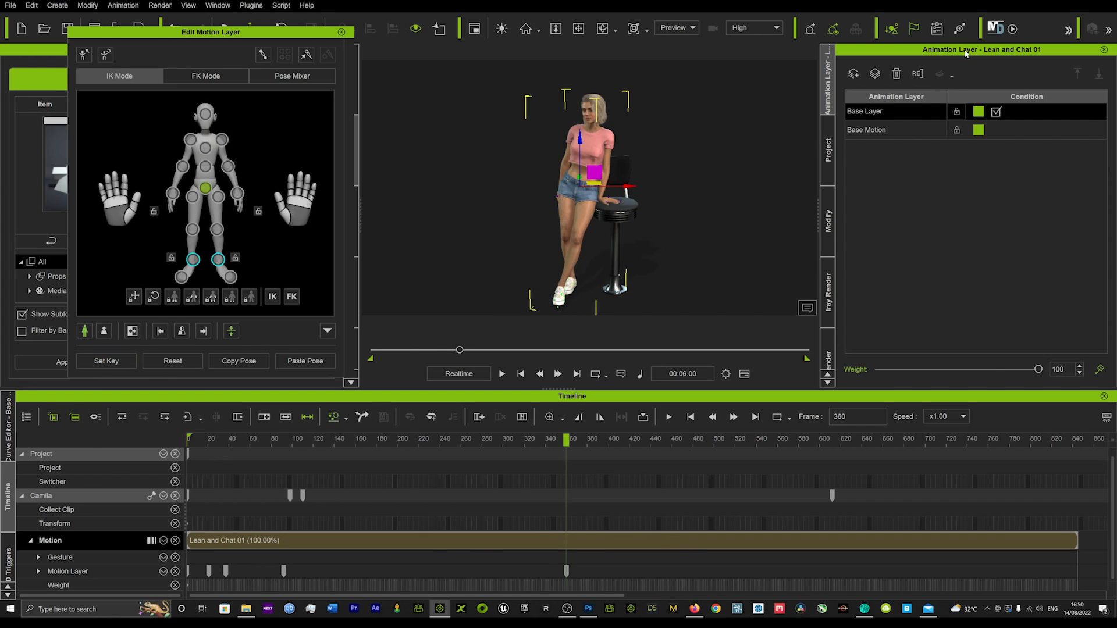
mouse_move(873, 118)
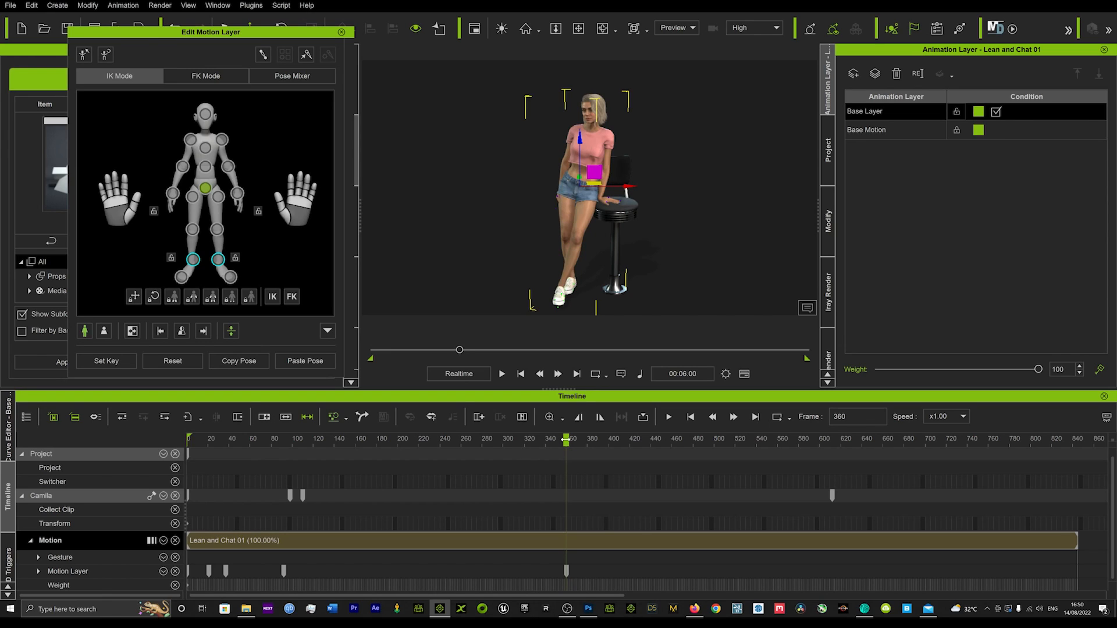
Scrub back to about frame 166 and add a motion-layer key there.
drag(565, 439, 543, 440)
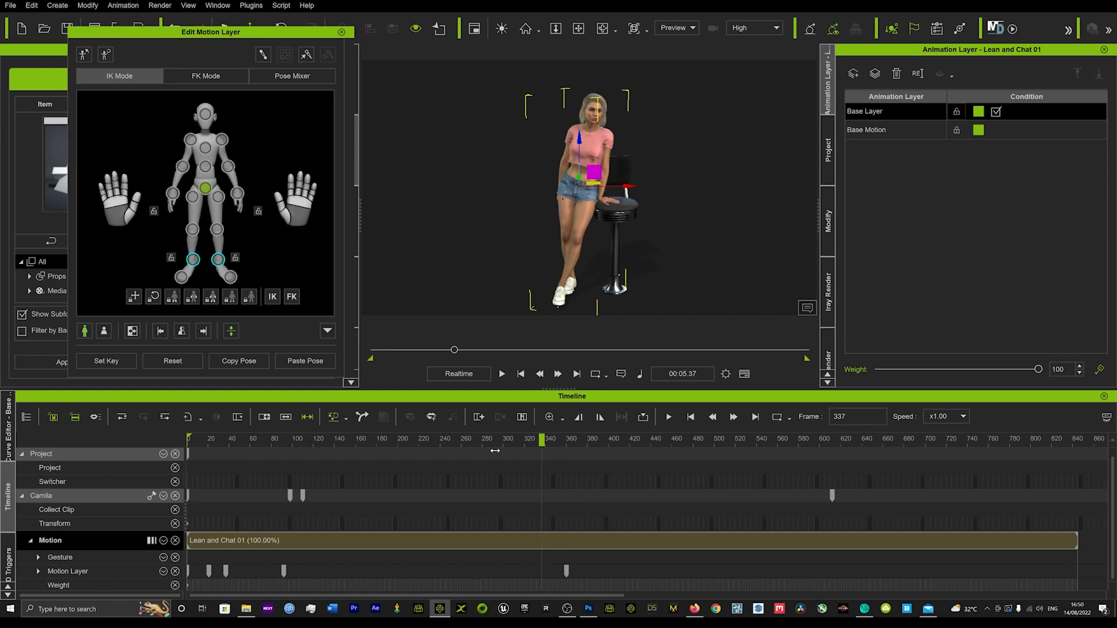
drag(543, 439, 310, 439)
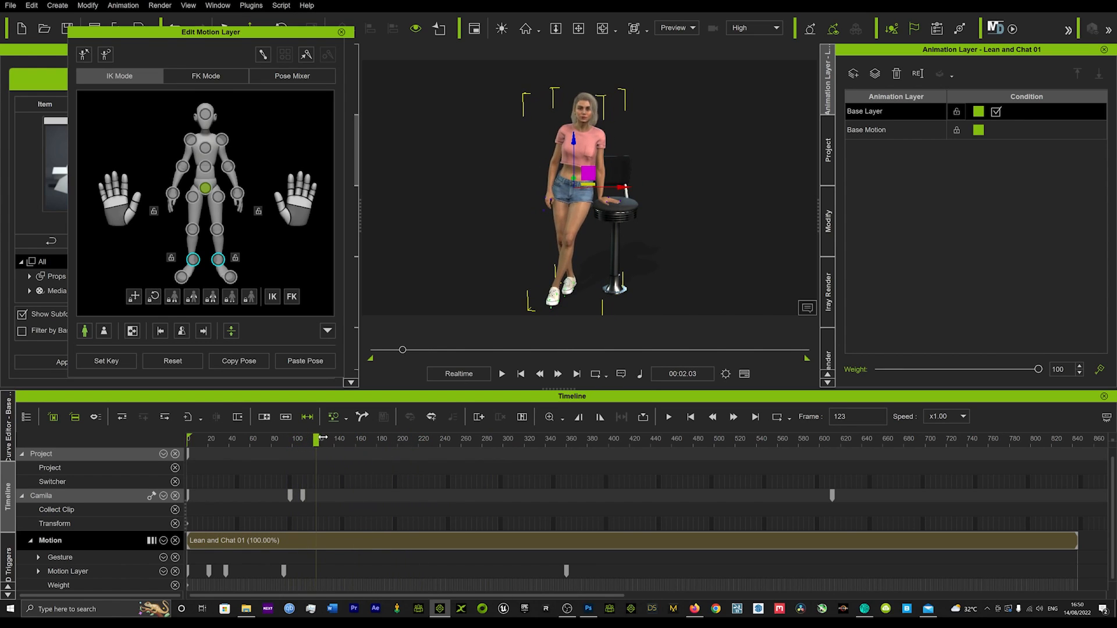
drag(321, 439, 366, 440)
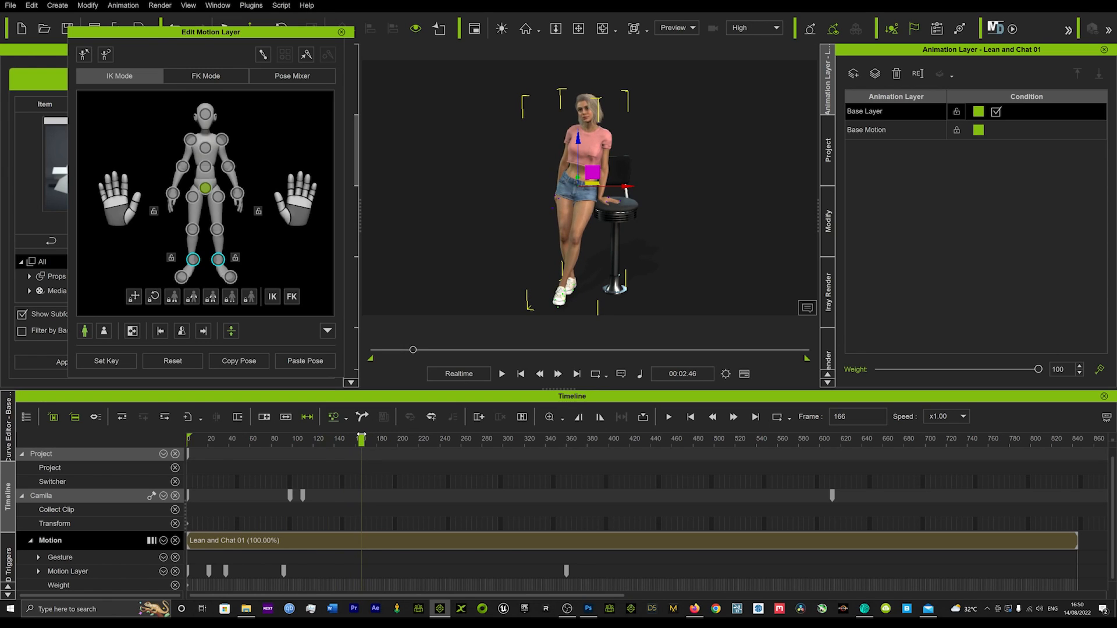
click(106, 361)
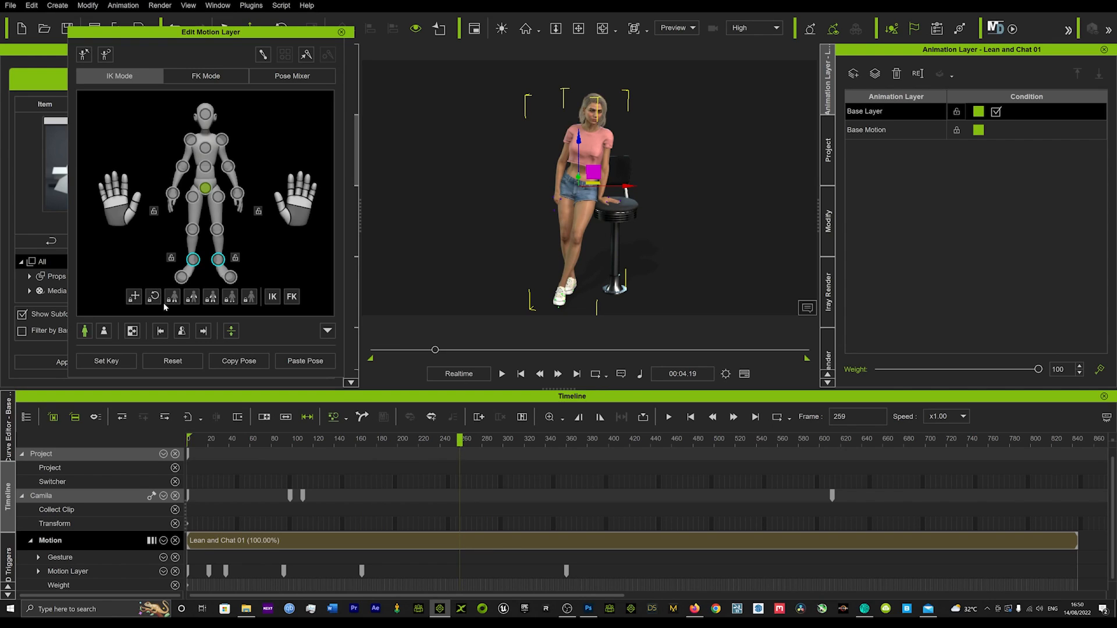
mouse_move(466, 439)
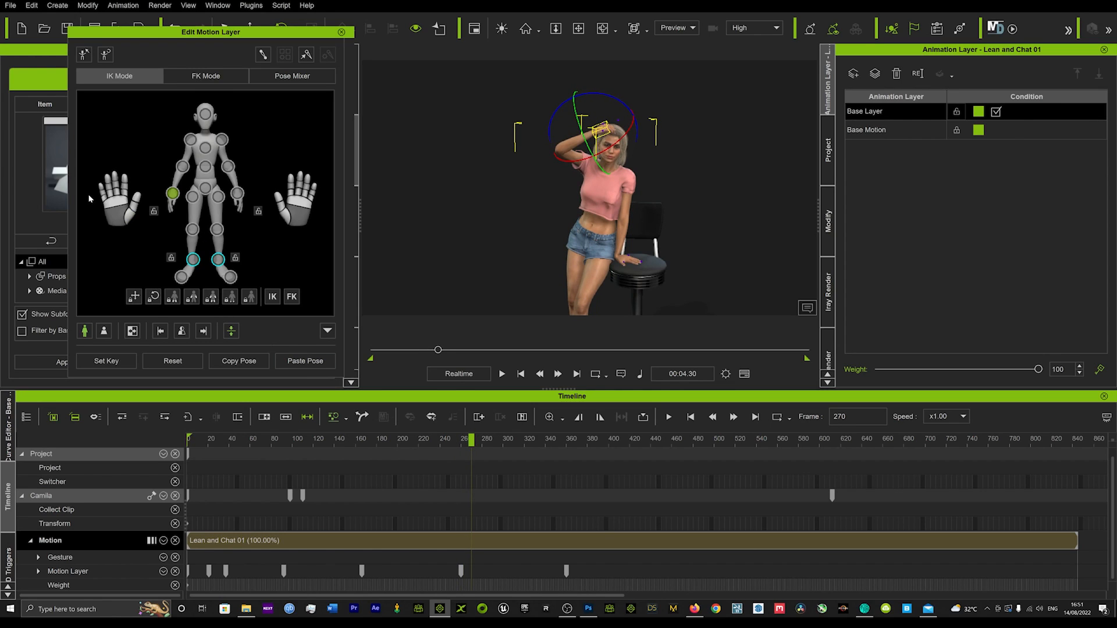
Key Camila's raised hair-brushing arm pose around frames 255–270 on the base layer.
click(238, 360)
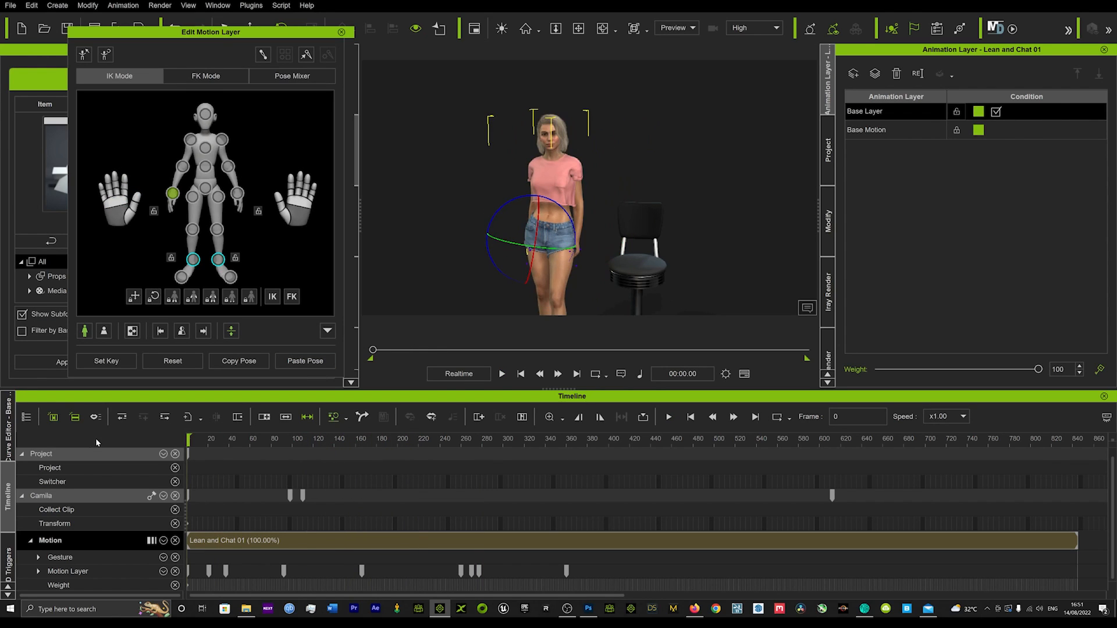
mouse_move(39, 445)
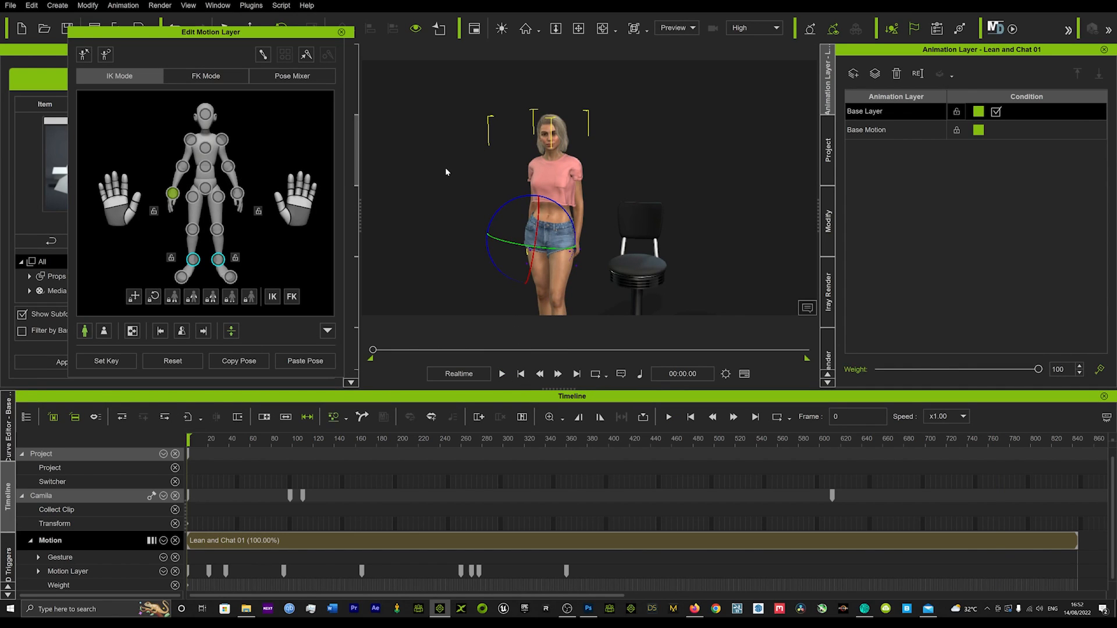
click(501, 374)
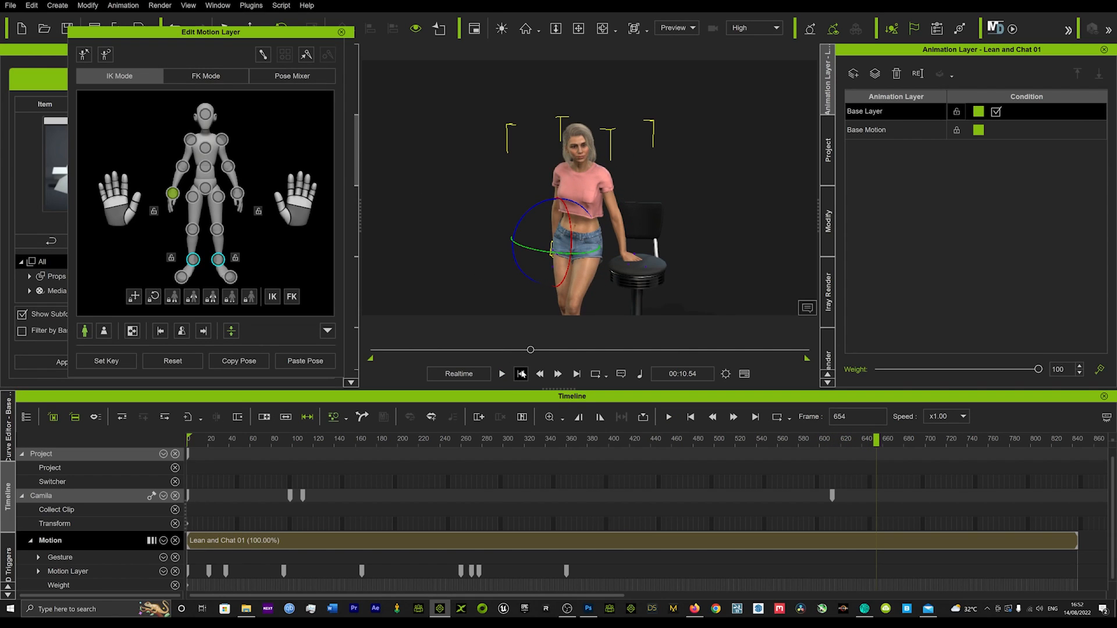
mouse_move(521, 373)
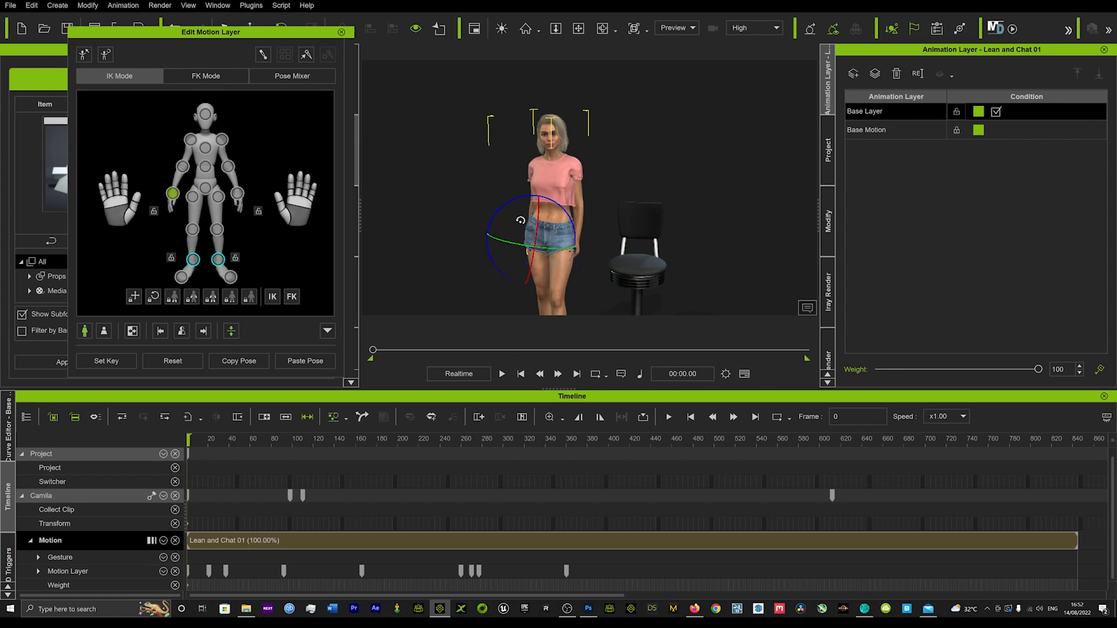
Go to frame 195 and key the arm pose there before adding the Head layer.
click(501, 374)
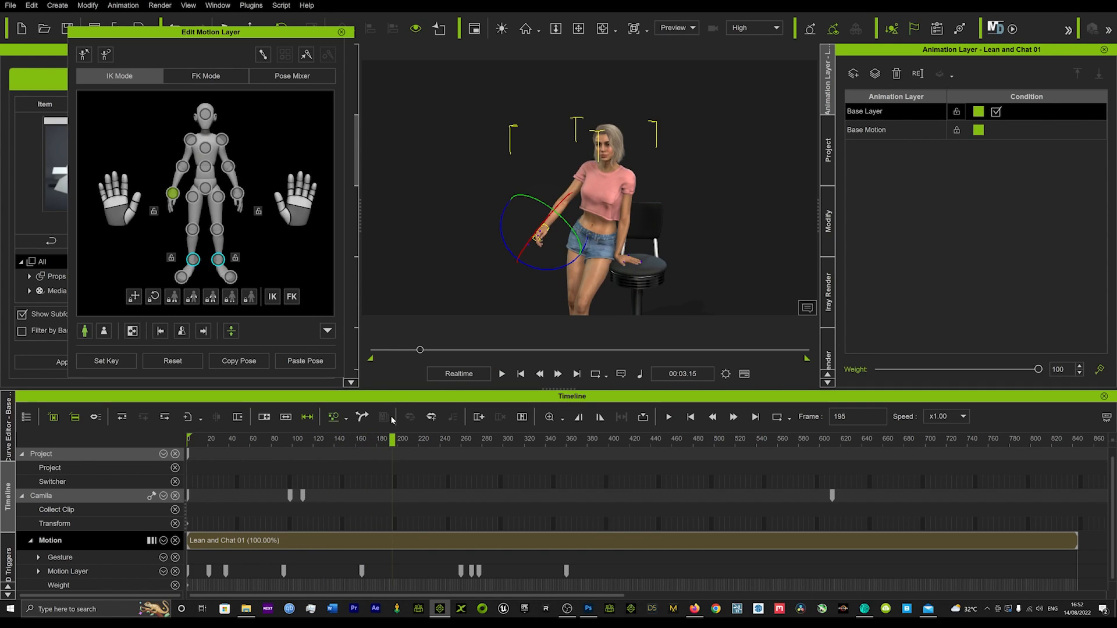
click(106, 361)
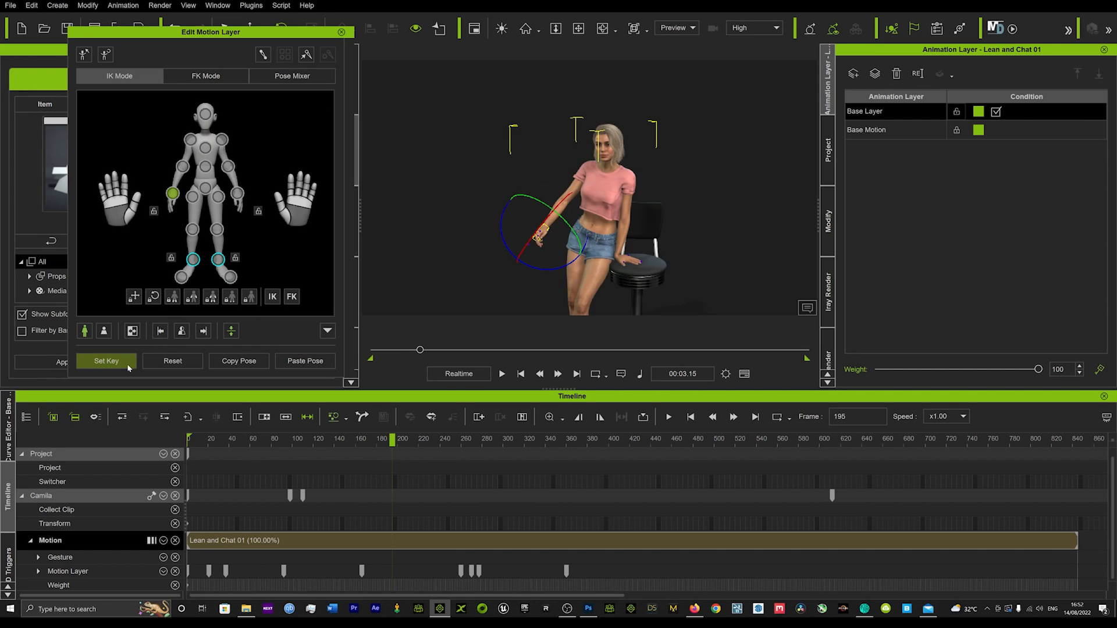
click(106, 361)
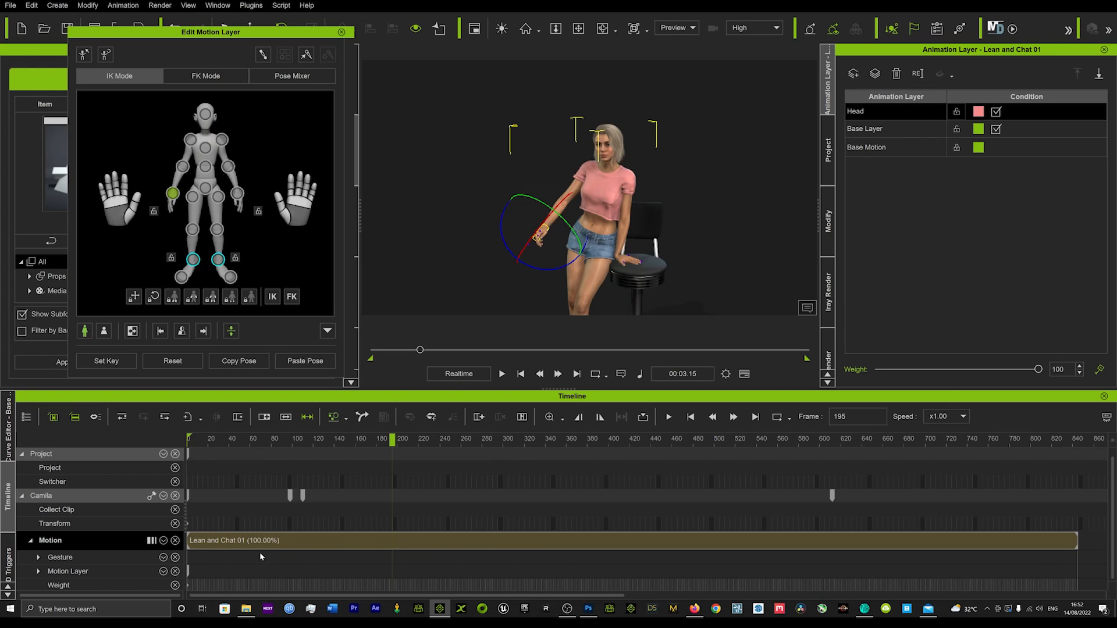
mouse_move(782, 170)
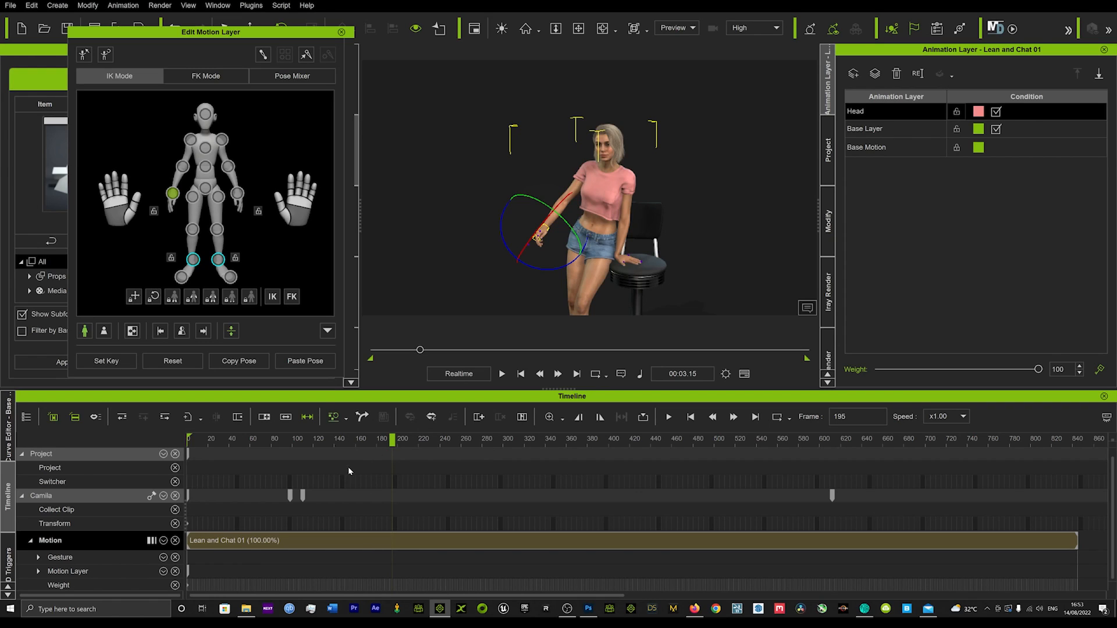
Set Head-layer keys at about frames 195 and 237, then move back to frame 177.
click(106, 361)
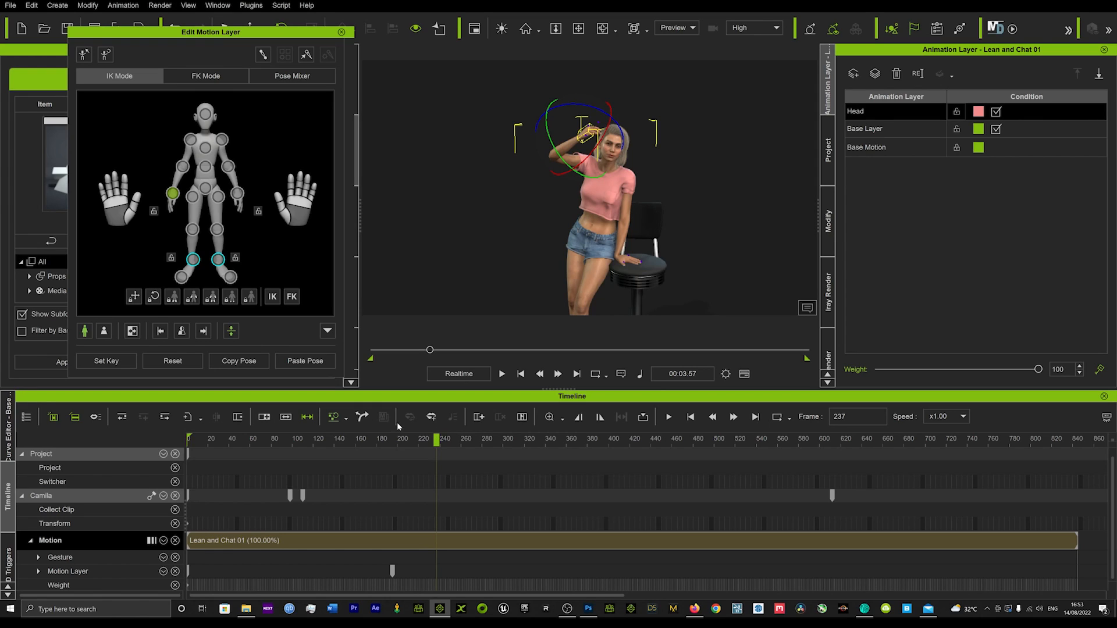
click(106, 360)
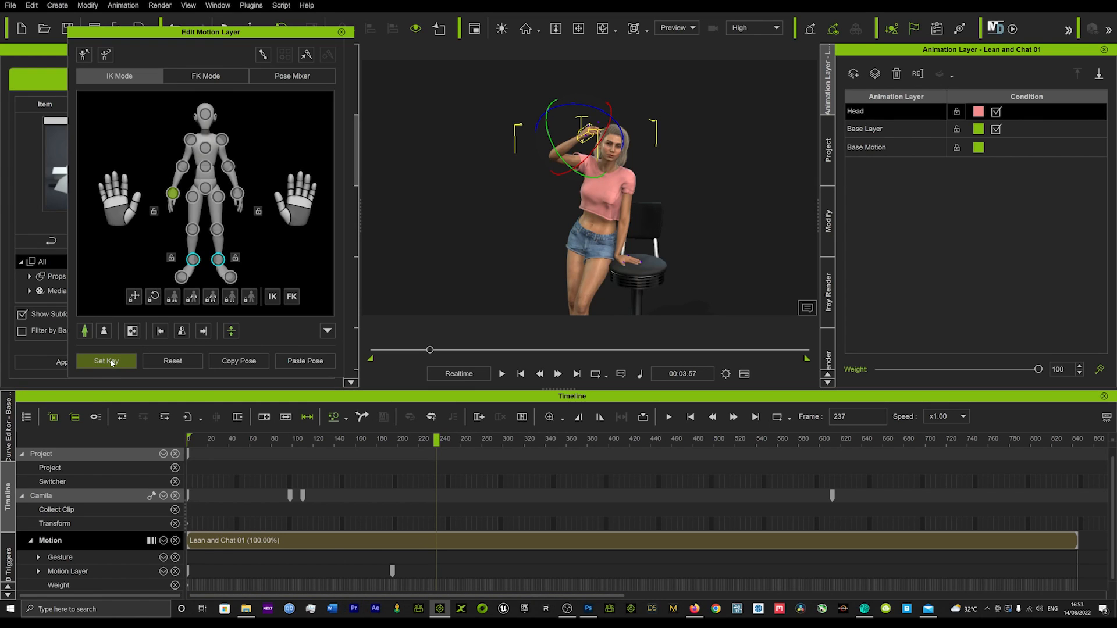
click(106, 361)
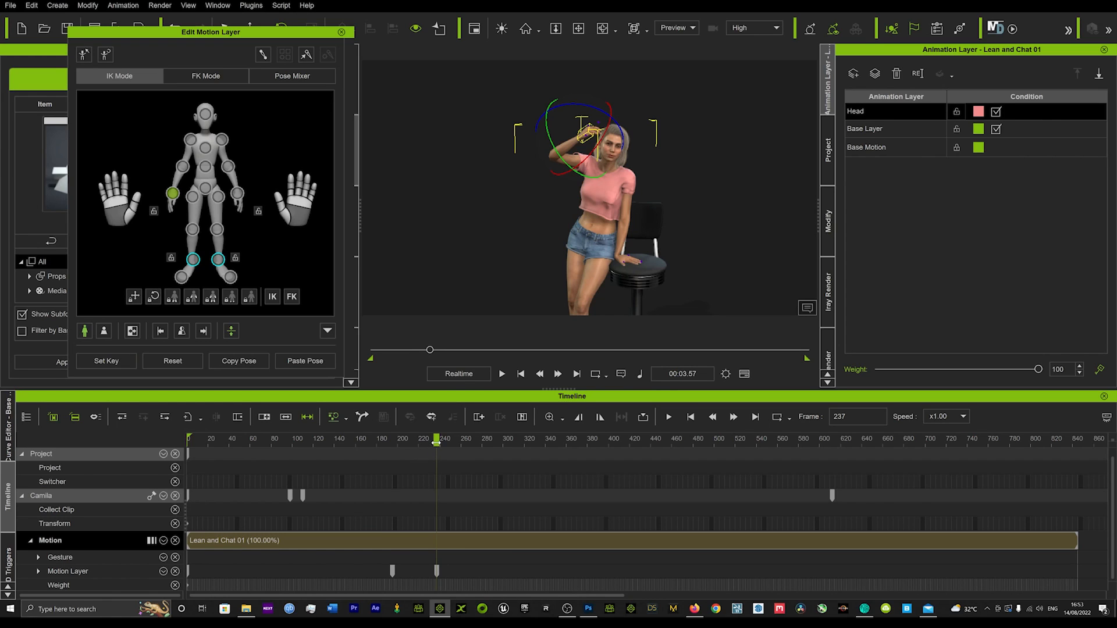
drag(437, 440, 416, 440)
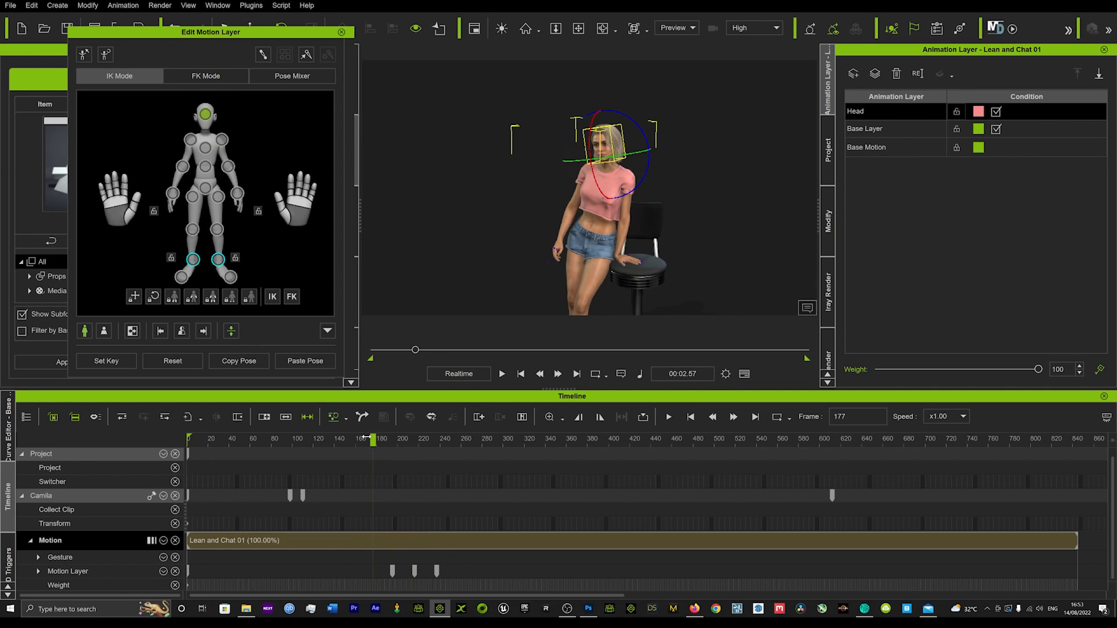
Key head-tilt poses on the Head layer at roughly frames 177, 240 and 302.
click(502, 374)
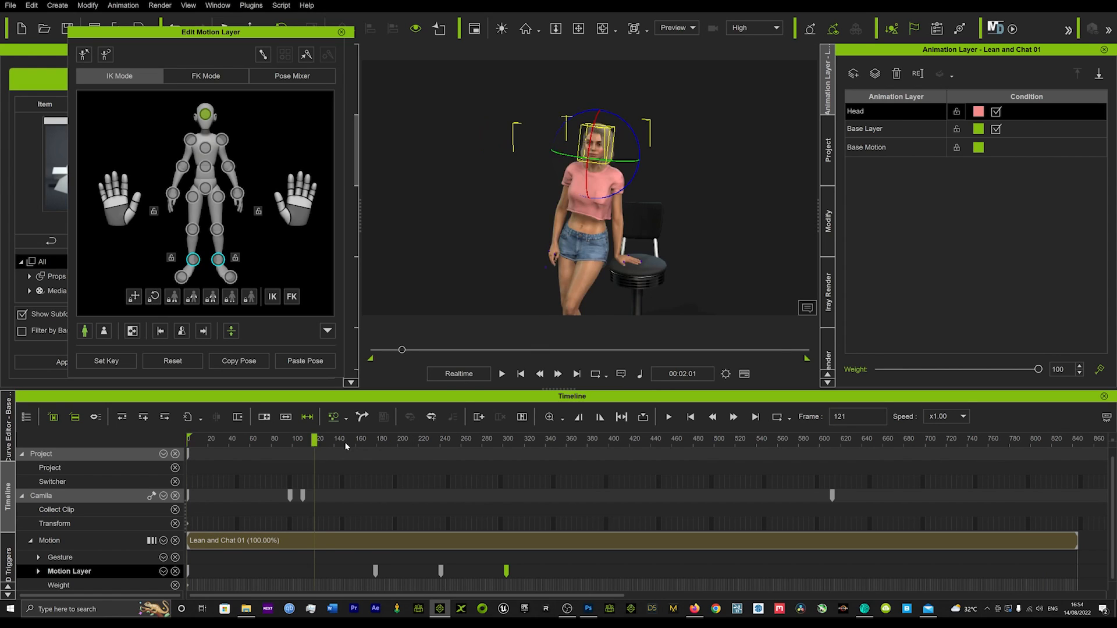
Add a Head-layer key near frame 210 on the shoulder effector and scrub frames 170-243 to review the tilt.
drag(314, 440, 400, 440)
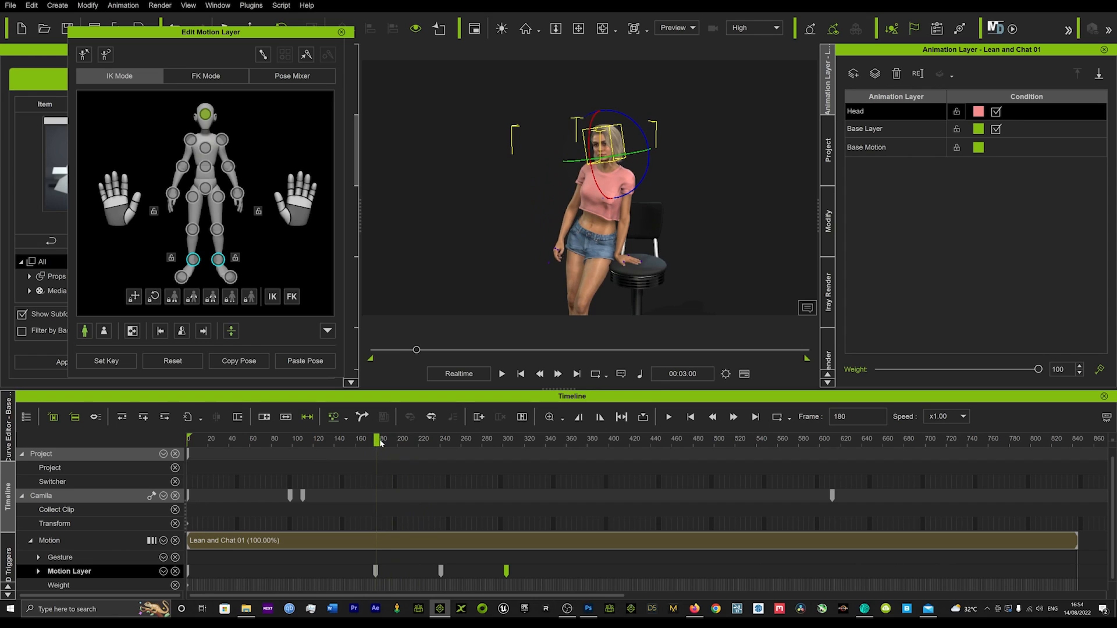
drag(380, 440, 405, 440)
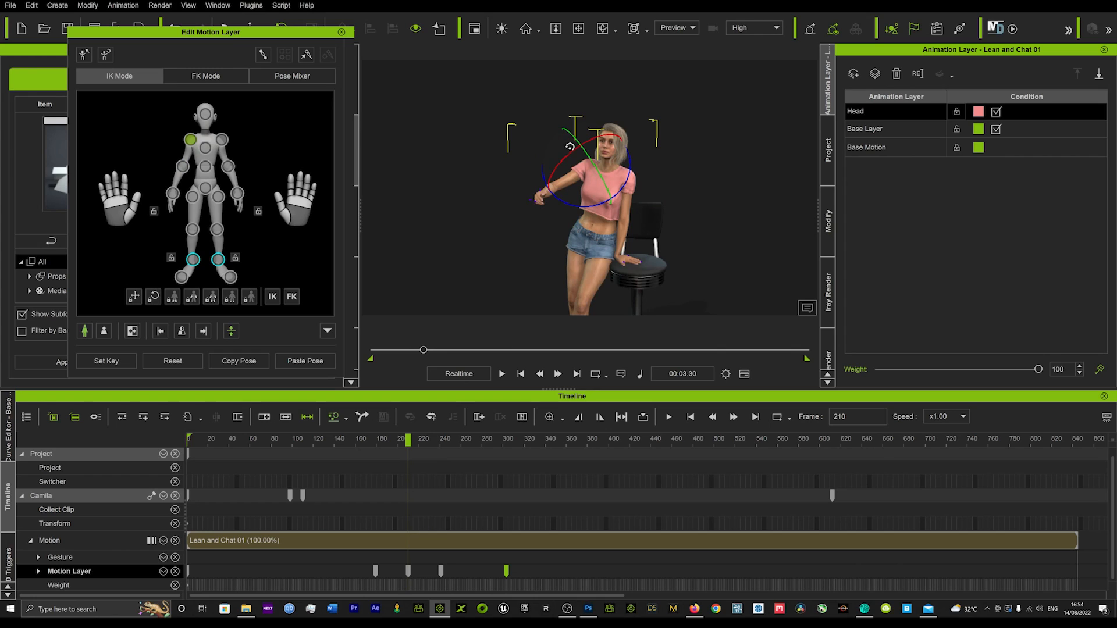
drag(591, 150, 562, 193)
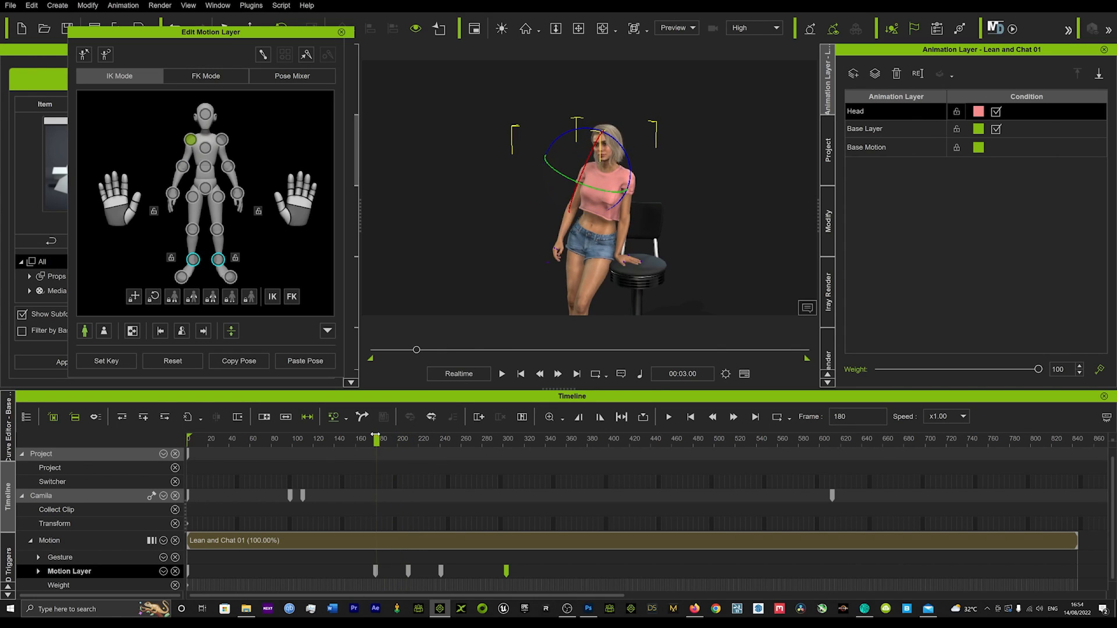
drag(376, 441, 409, 441)
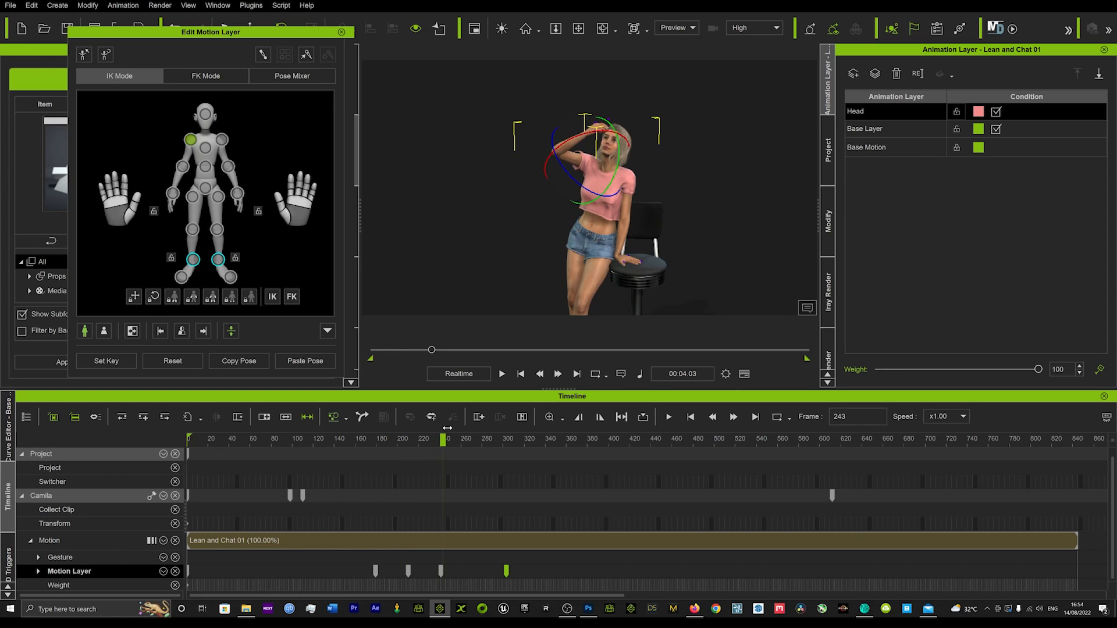
drag(445, 439, 366, 438)
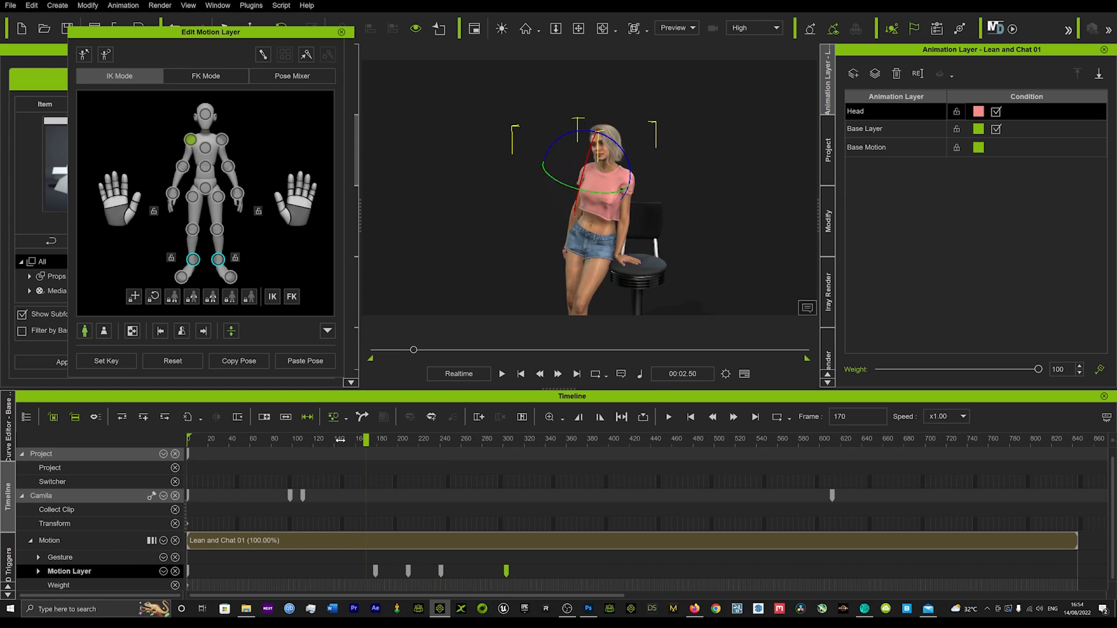